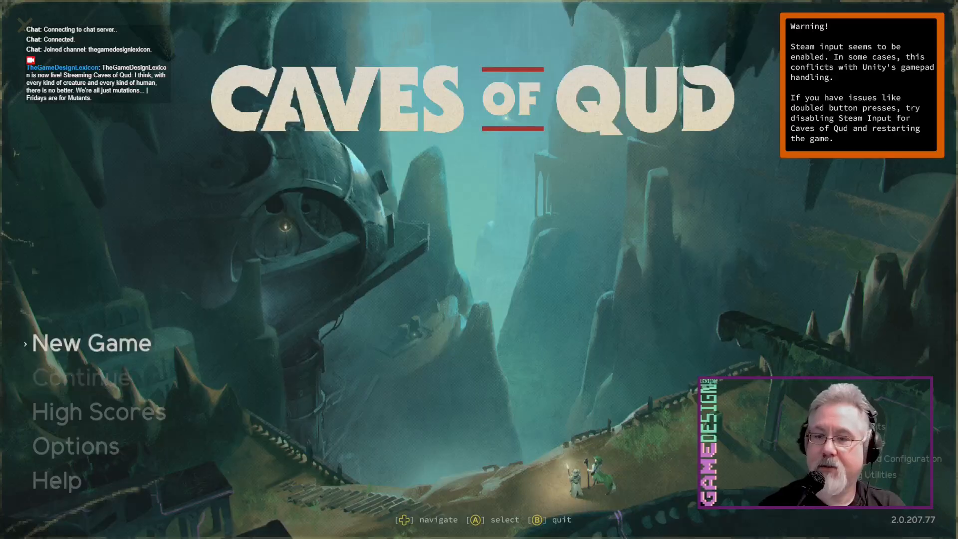
Begin a new character and preview the Wander and Roleplay game modes
click(91, 343)
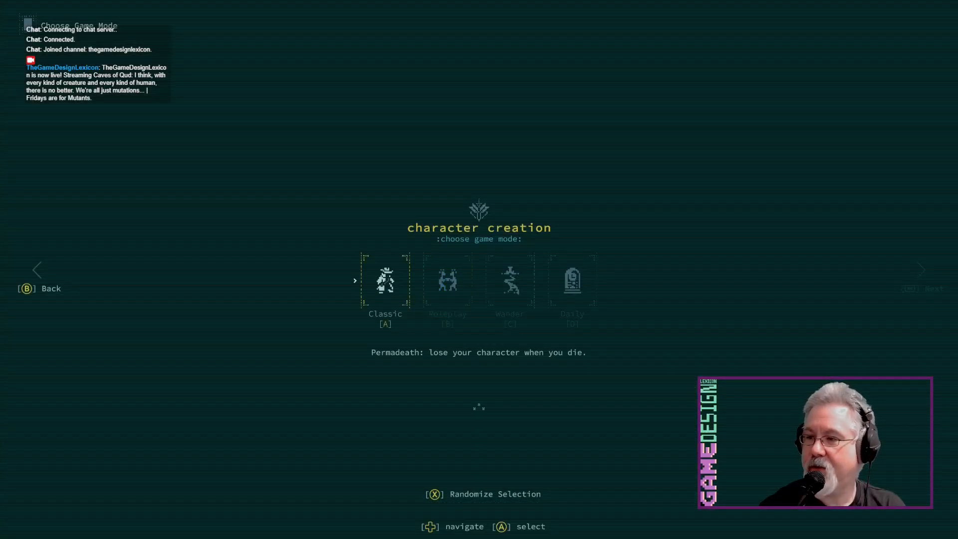
key(Right)
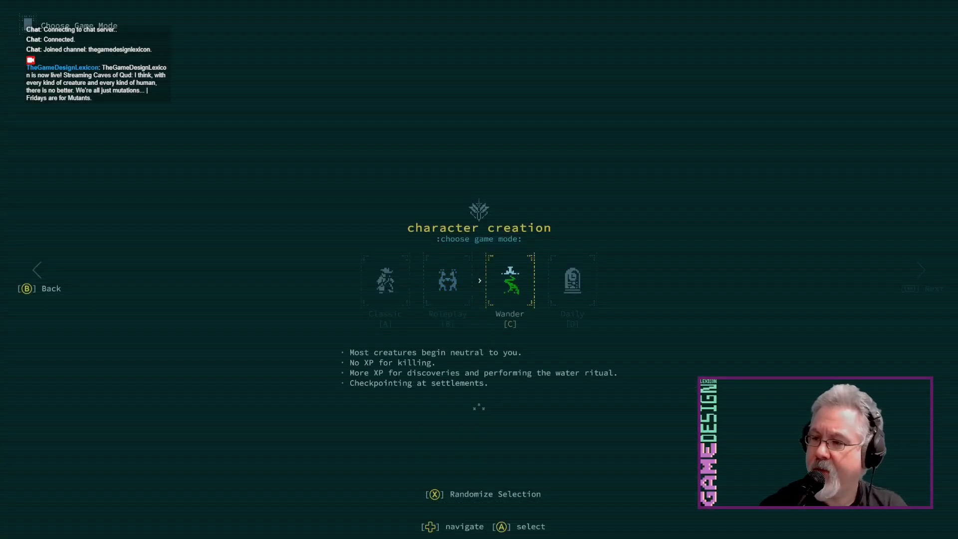
key(Left)
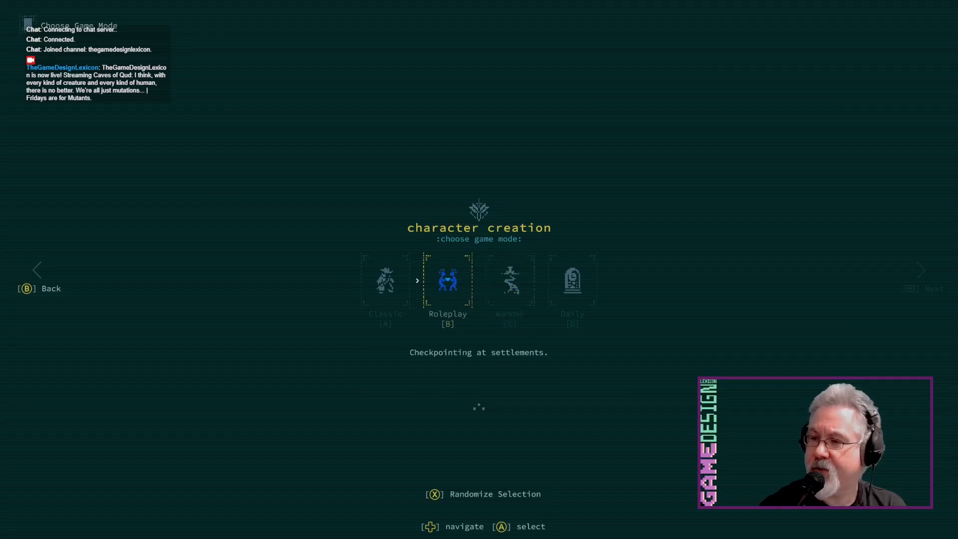
key(A)
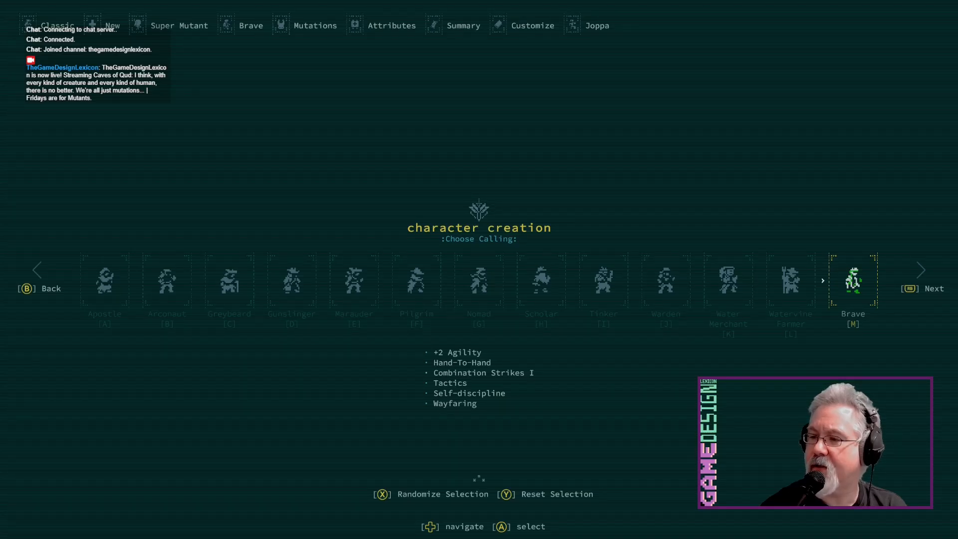
Confirm the Brave calling, take the Chimera morphotype, and browse mutations such as Phasing
click(922, 289)
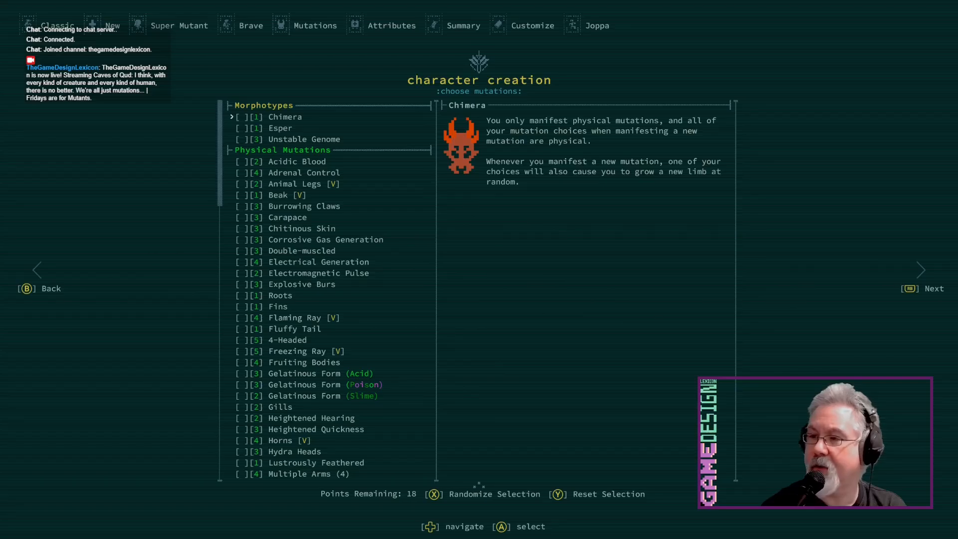
click(240, 117)
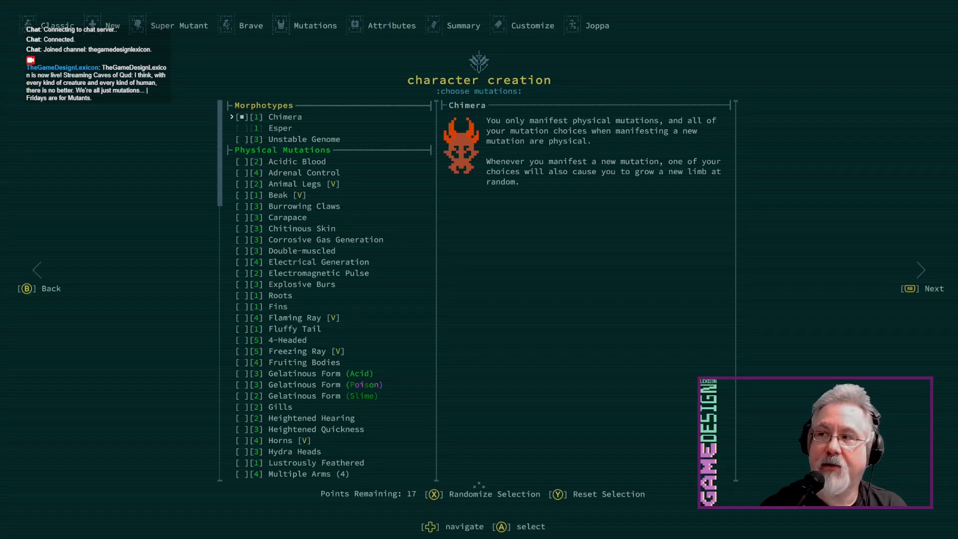
click(304, 172)
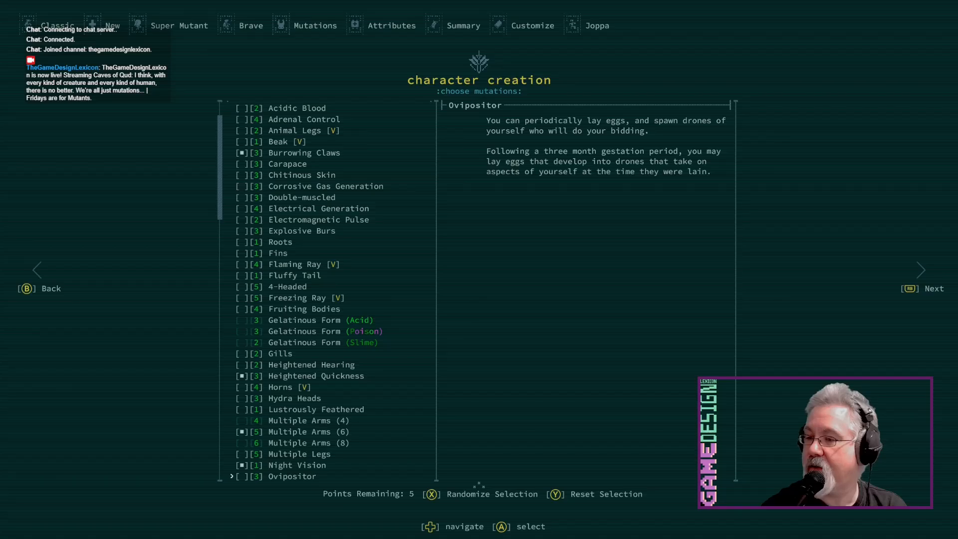
scroll(down, 3)
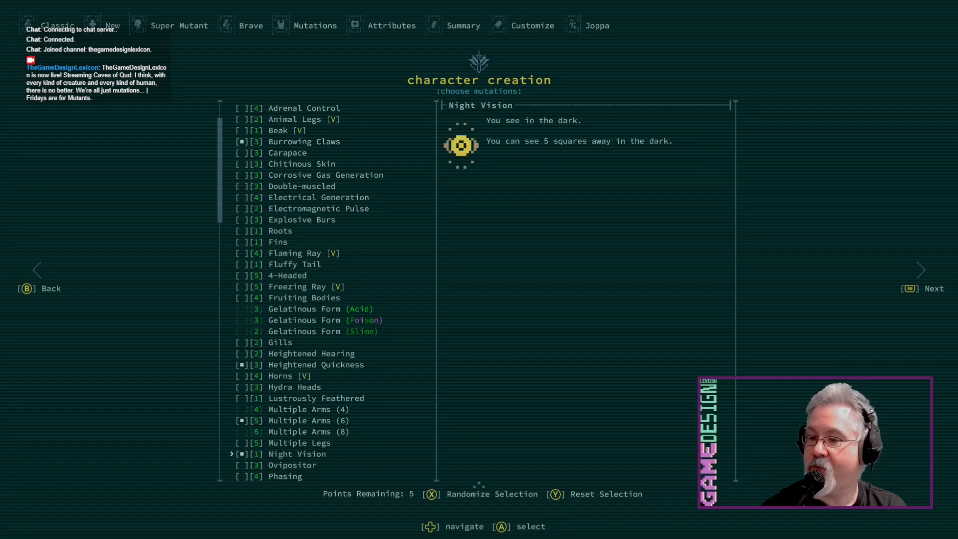
key(Down)
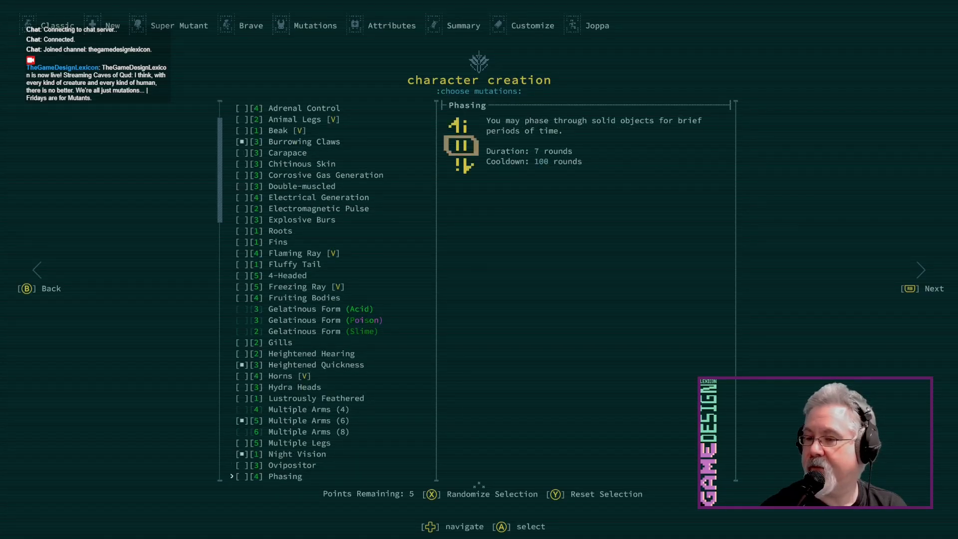
scroll(down, 3)
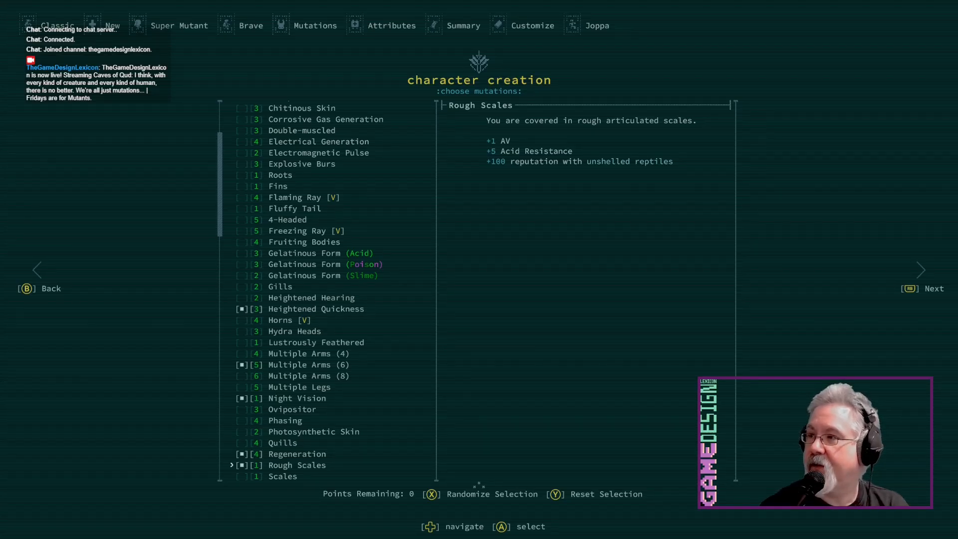
scroll(down, 3)
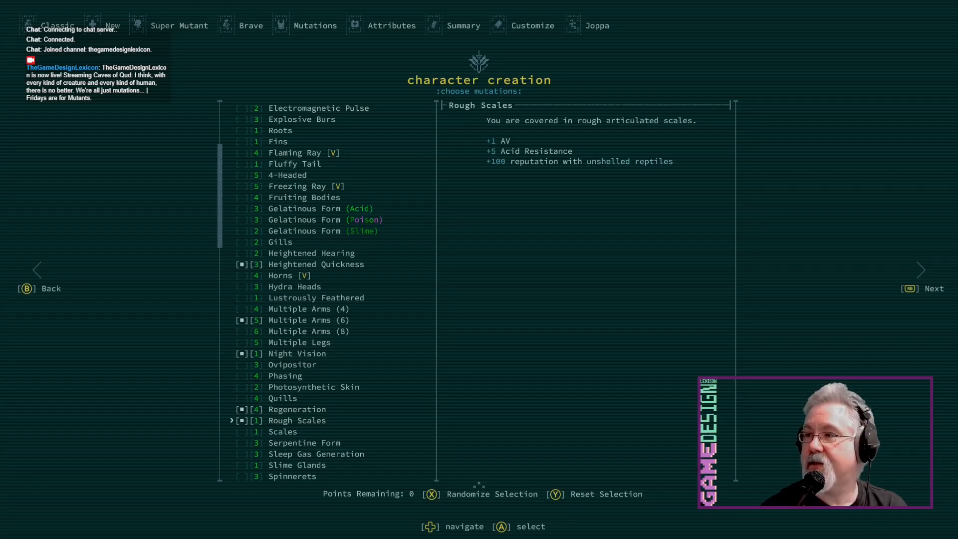
Raise Agility twice, then adjust Intelligence up and back down to 20
click(934, 288)
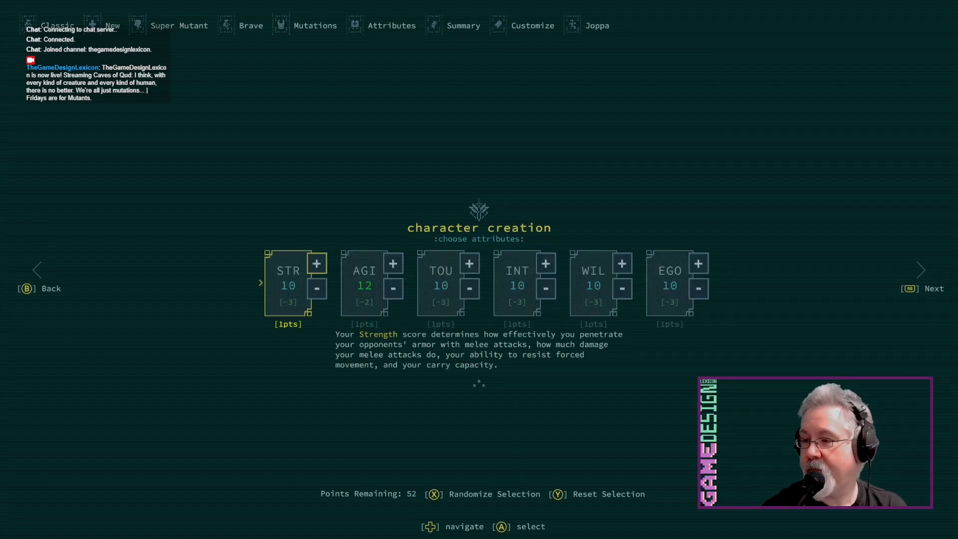
click(392, 263)
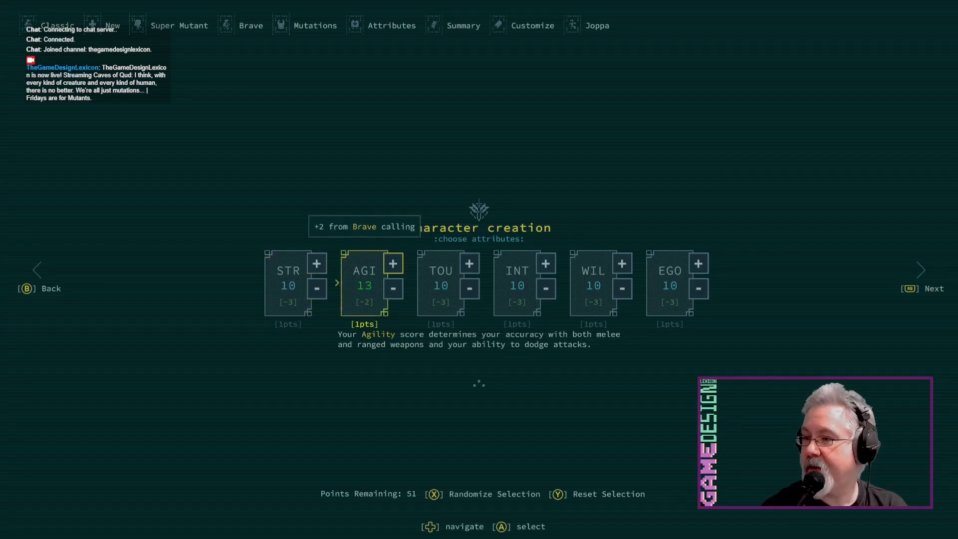
click(392, 263)
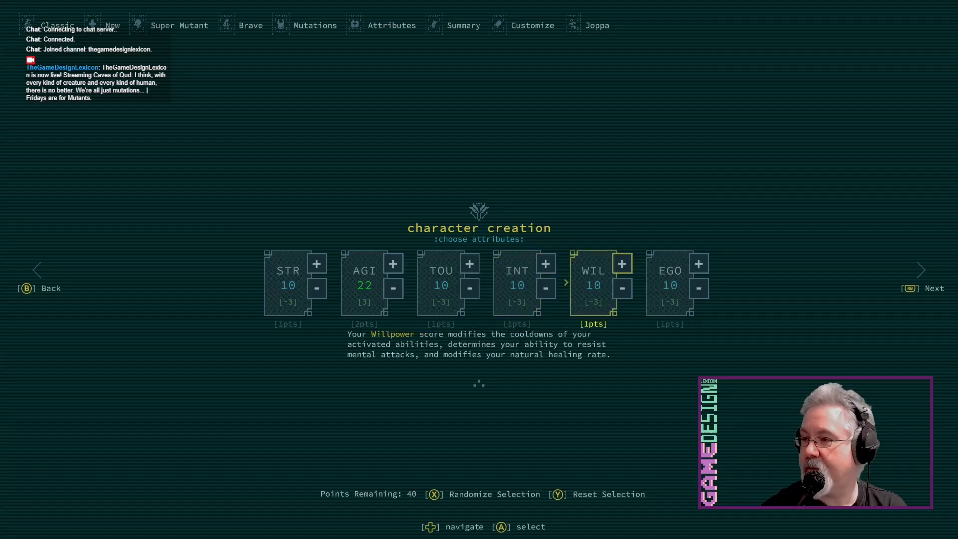
key(left)
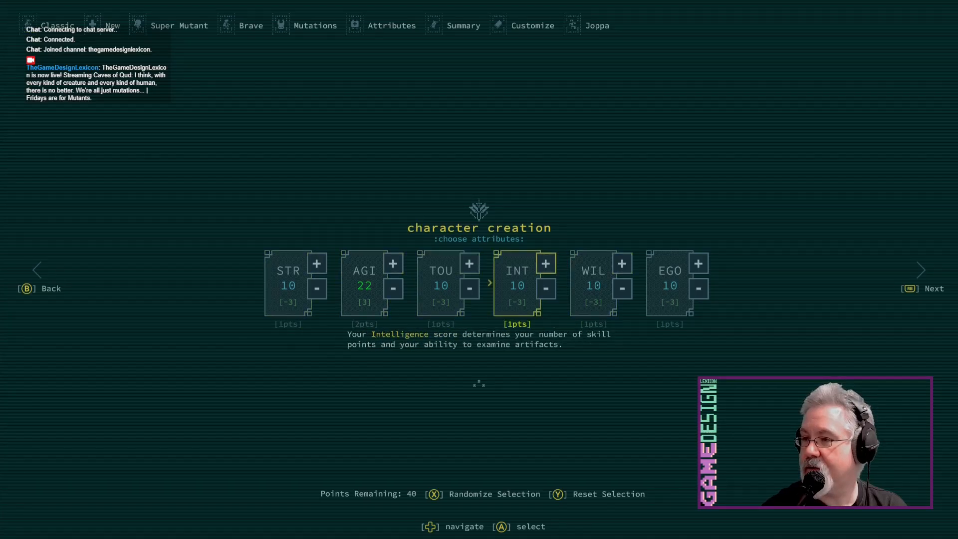
click(545, 263)
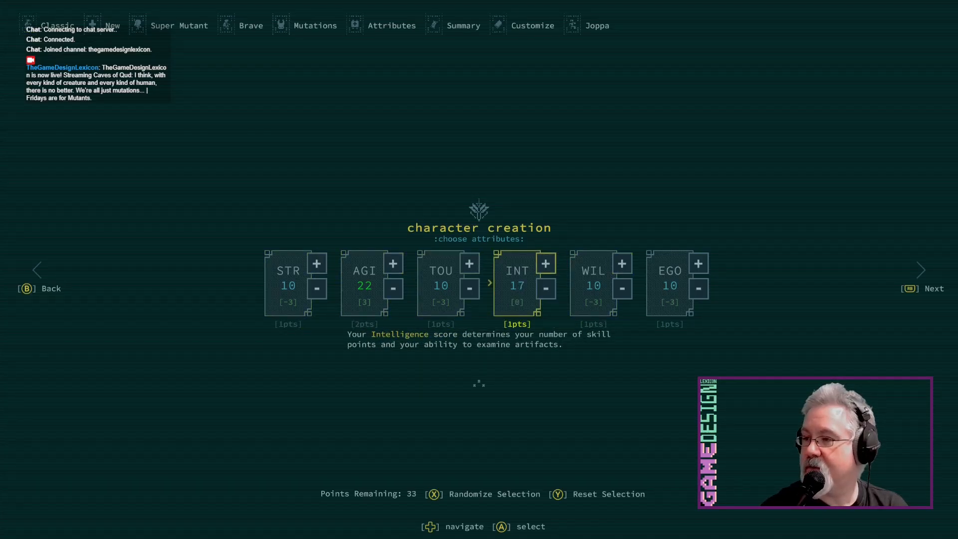
click(545, 263)
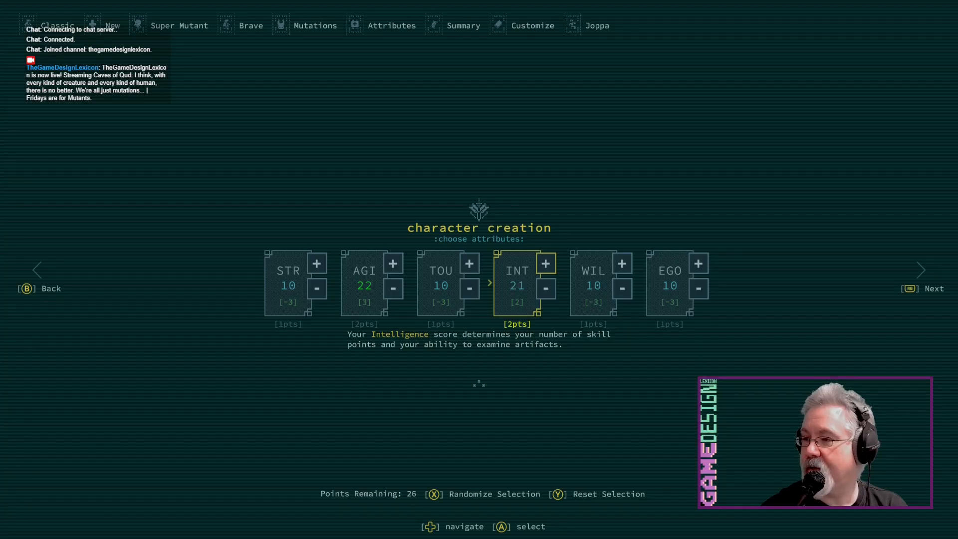
click(544, 288)
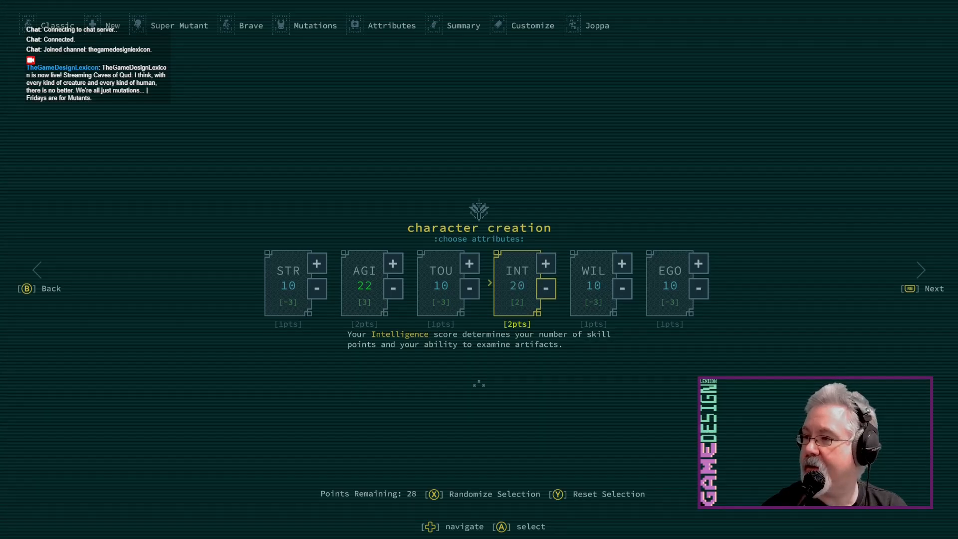
Raise Willpower, Toughness and Strength to 18, pour the rest into Agility, and view the summary
click(622, 264)
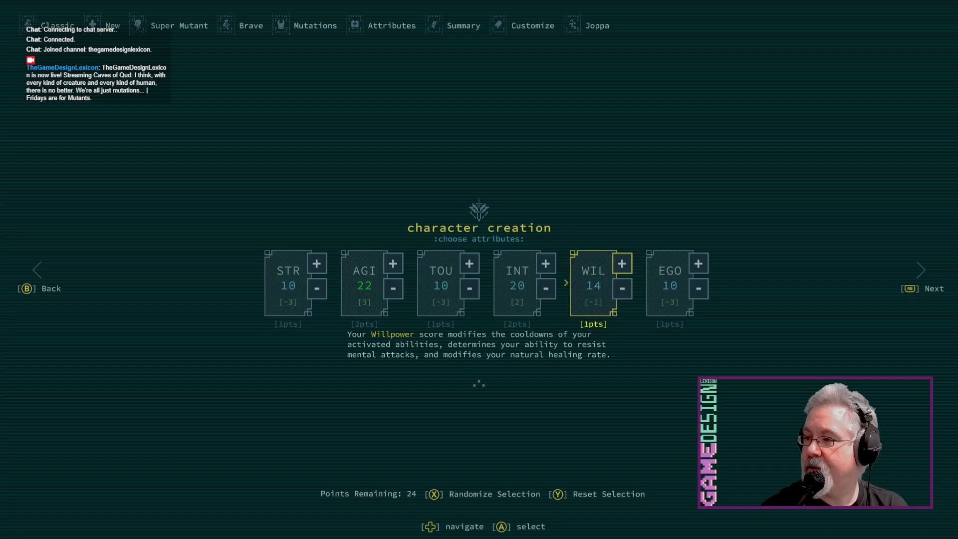
click(621, 264)
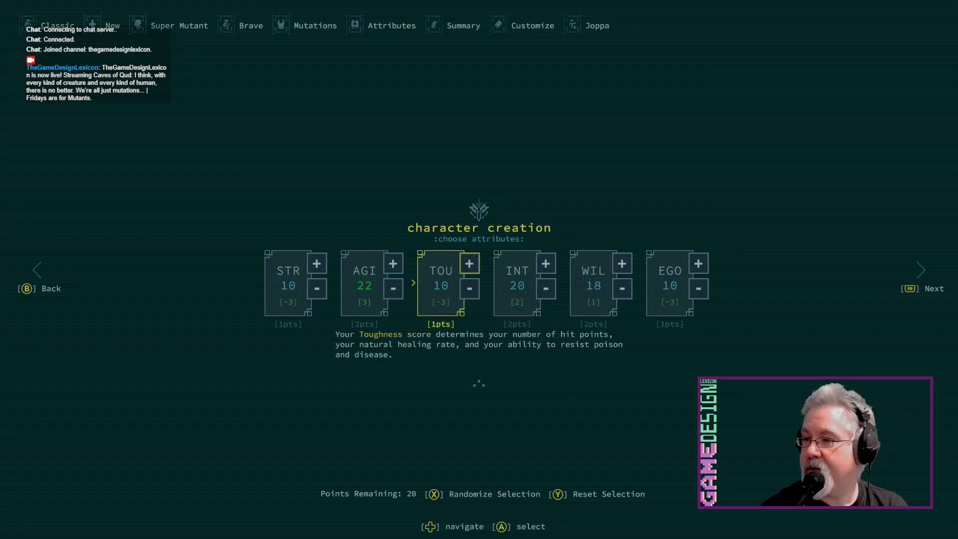
click(469, 263)
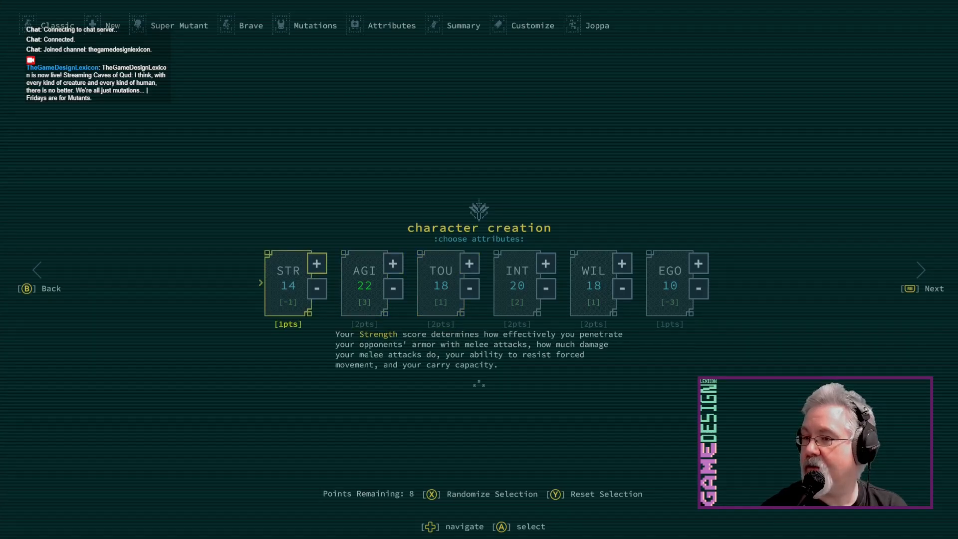
click(317, 263)
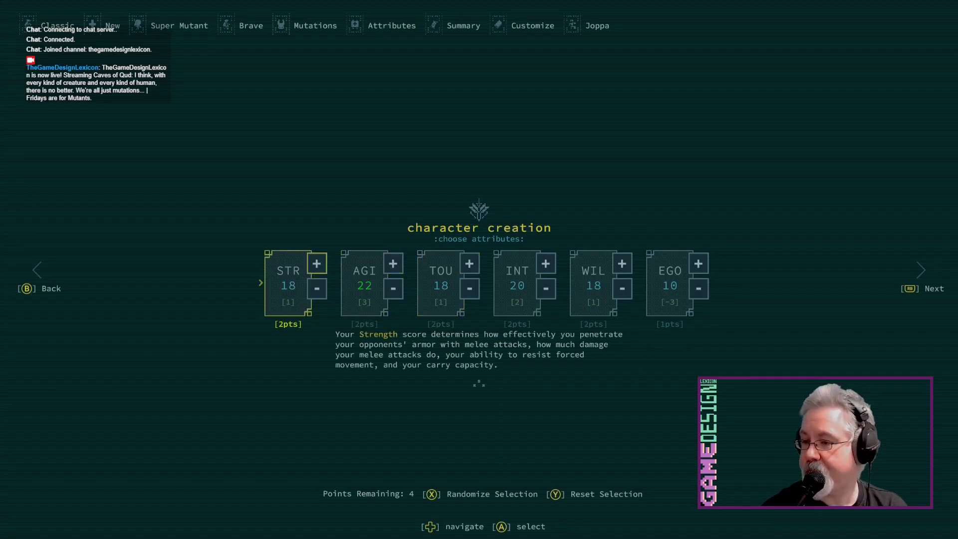
key(Right)
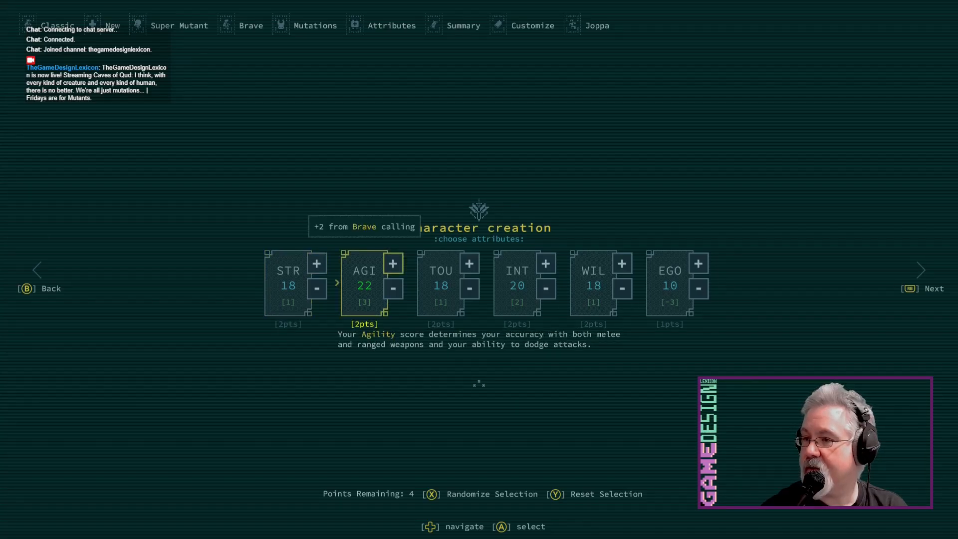
click(393, 263)
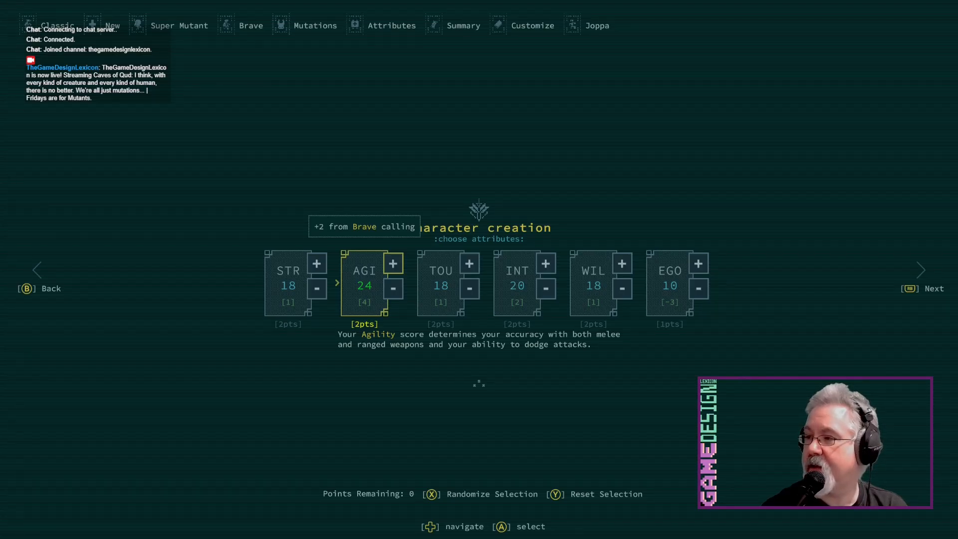
key(Right)
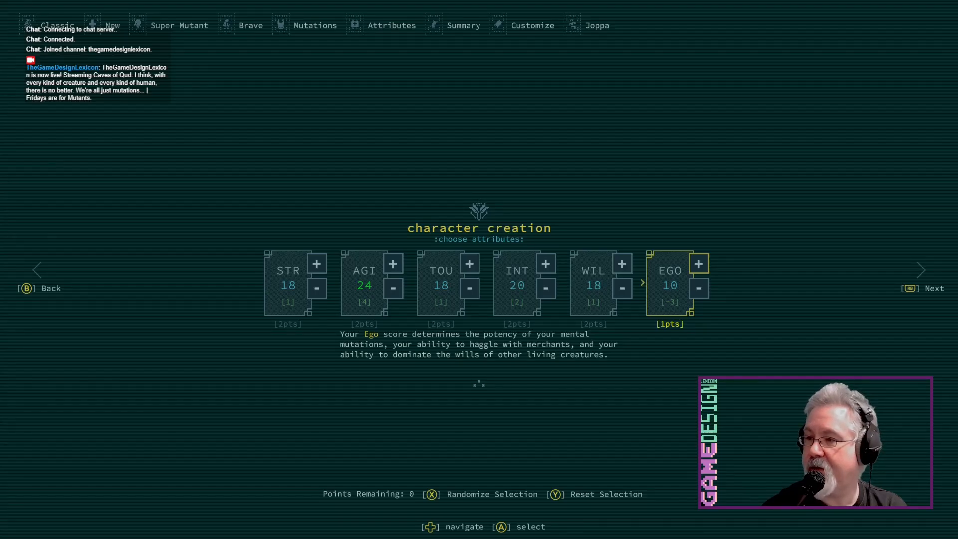
click(934, 289)
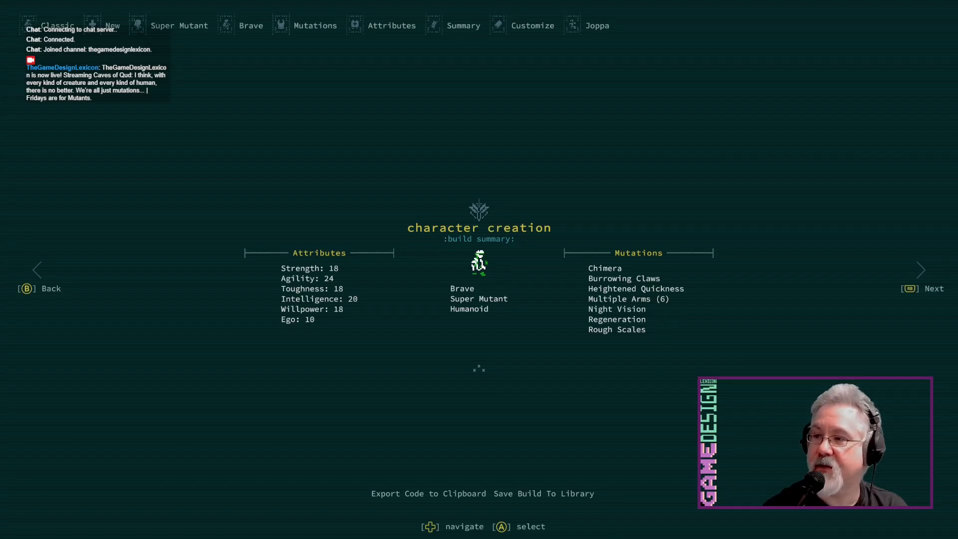
Give the character a custom name, typing 'crape' into the name box
click(934, 288)
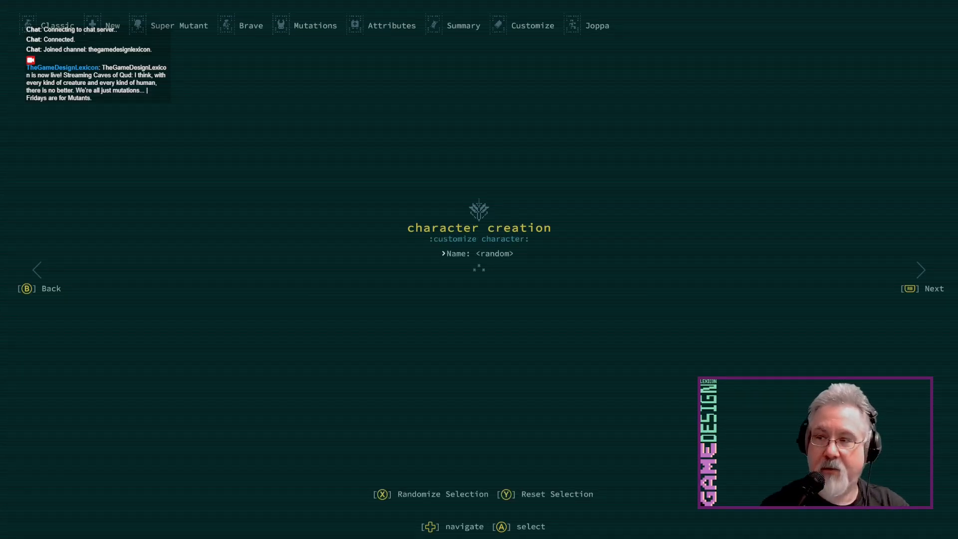
click(478, 253)
text(s)
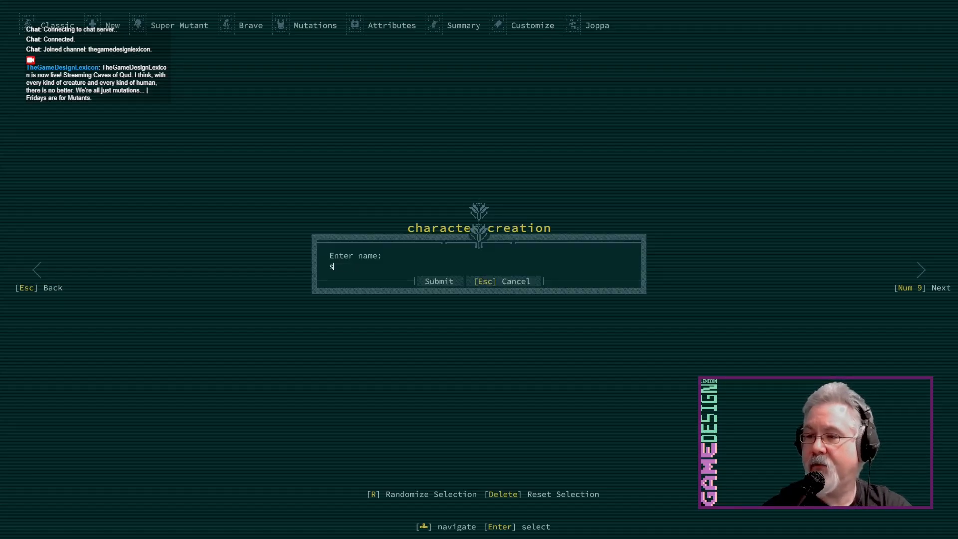
text(crape)
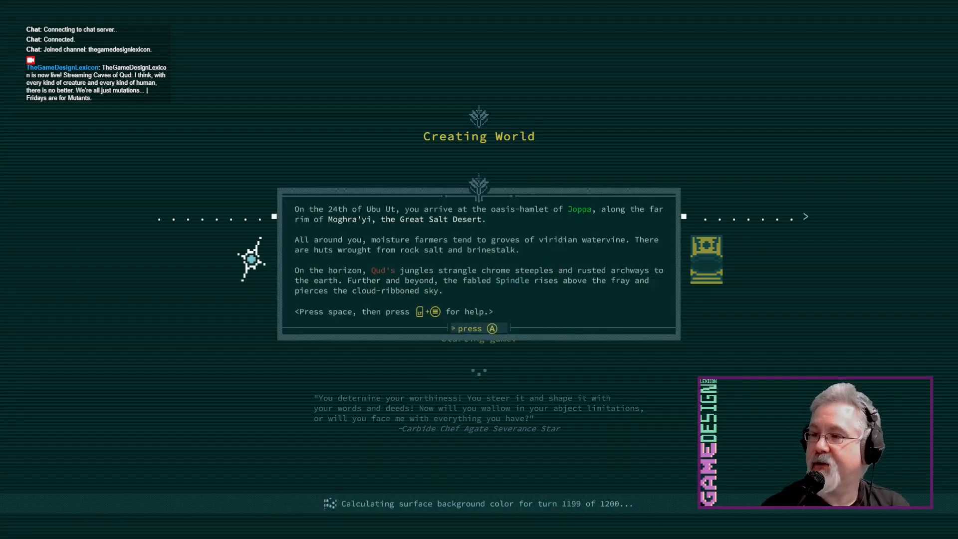
Dismiss the Joppa arrival text and accept Mehmet's job to kill the Red Rock vermin
key(space)
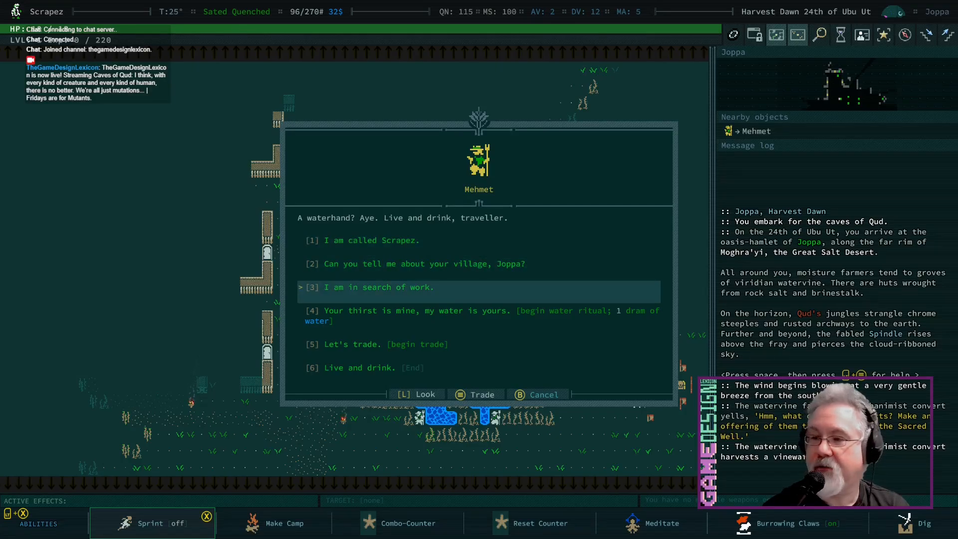
key(down)
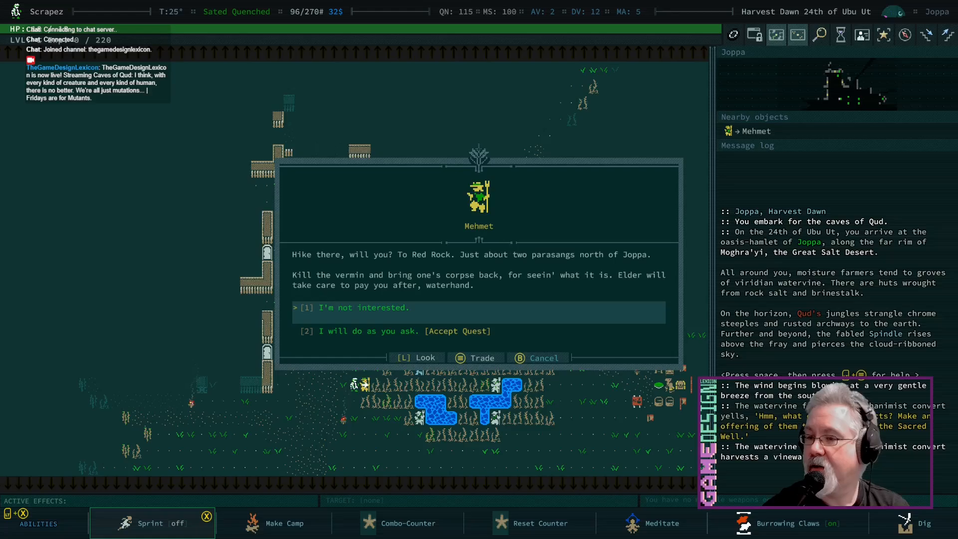
click(395, 330)
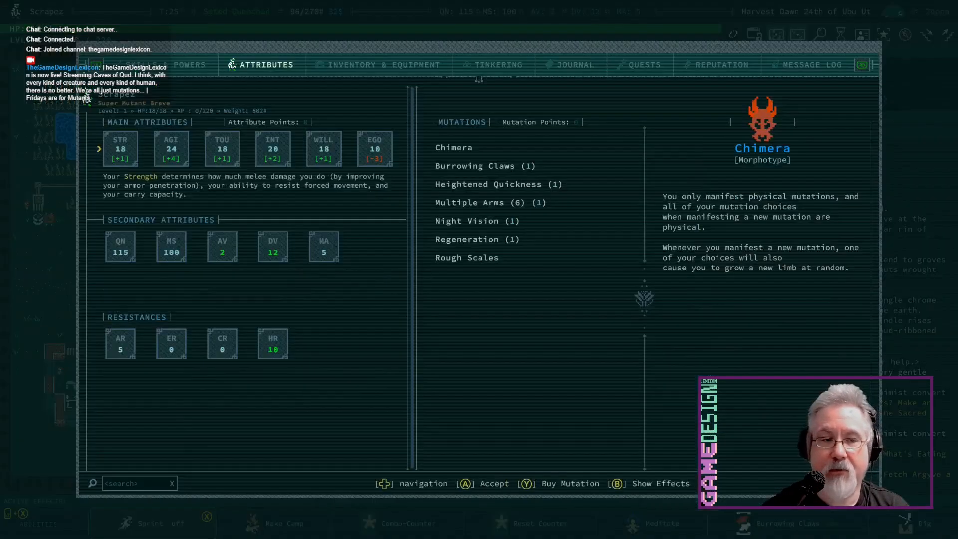
Scroll through the equipment slots in the inventory view, then close the character sheet
click(377, 65)
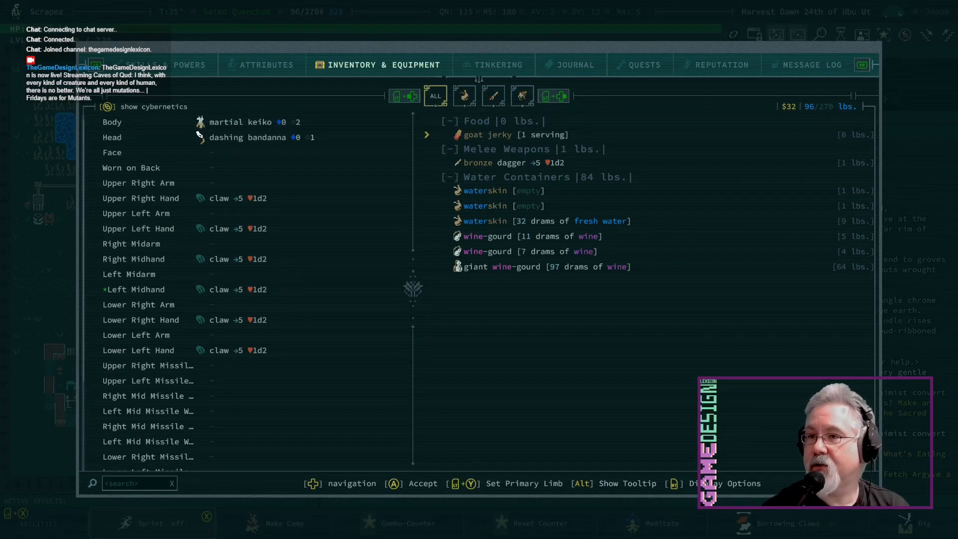
scroll(down, 3)
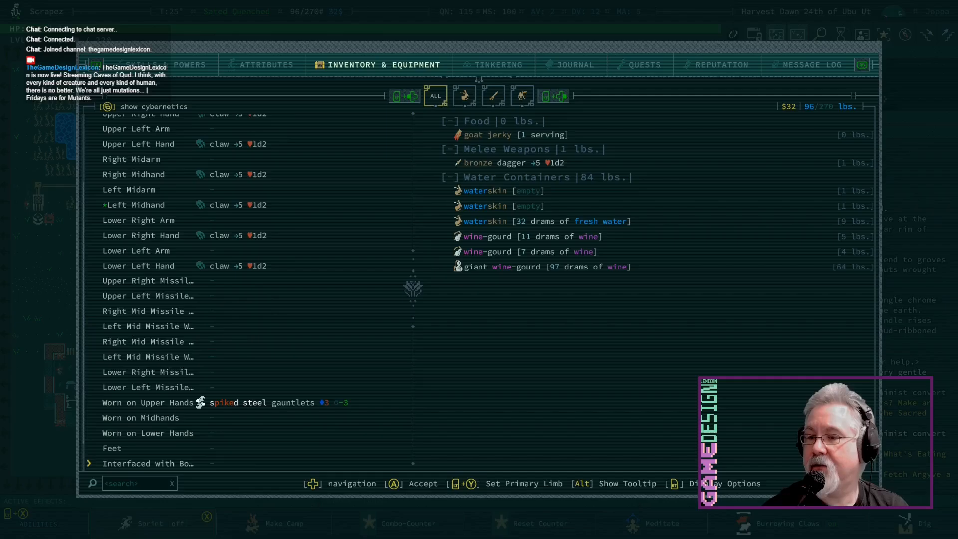
scroll(down, 3)
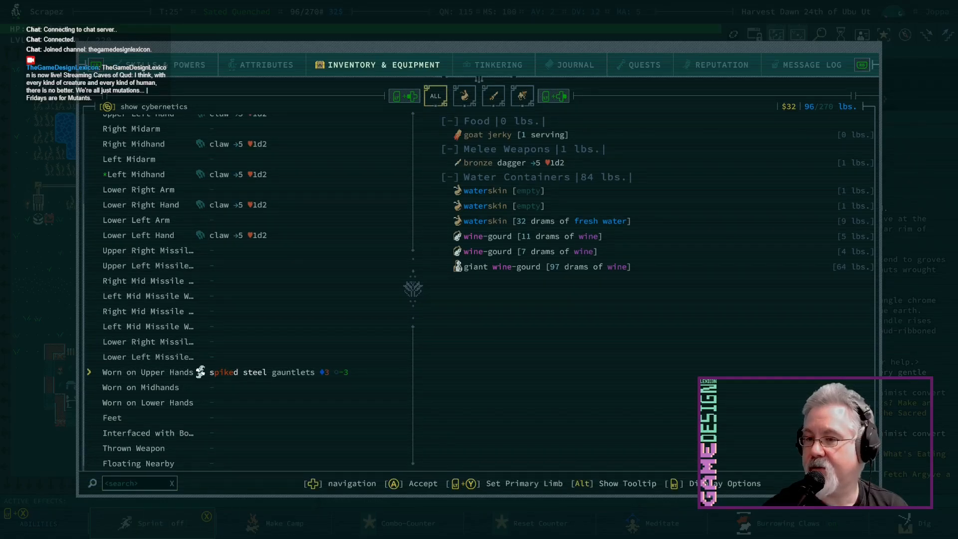
key(alt)
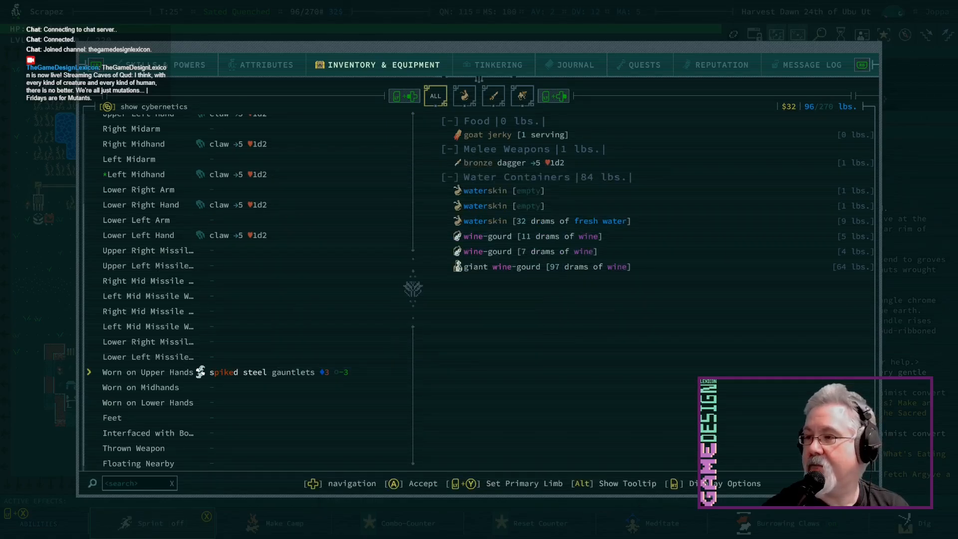
key(Escape)
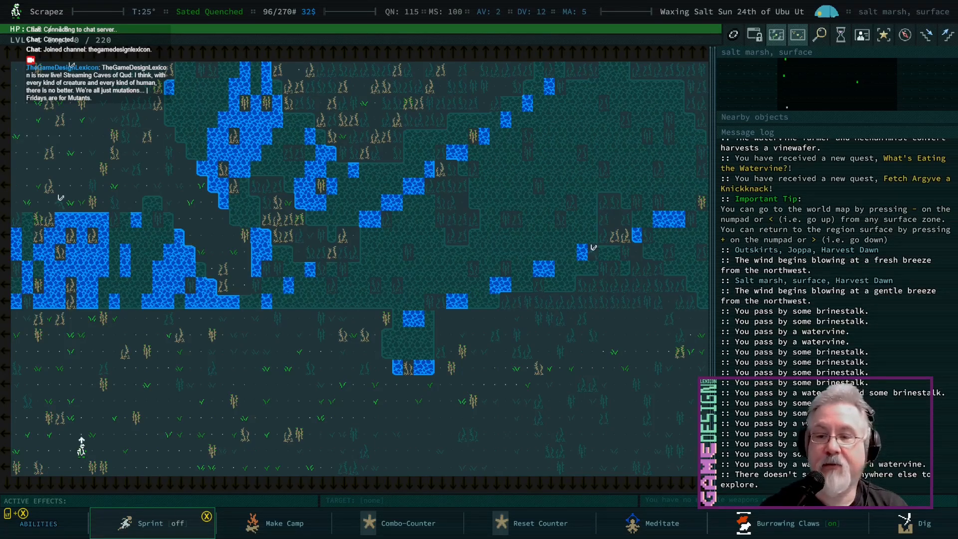
Walk across the salt marsh to Kushwumut's workshop and dismiss the discovery and level 2-4 notices
key(up)
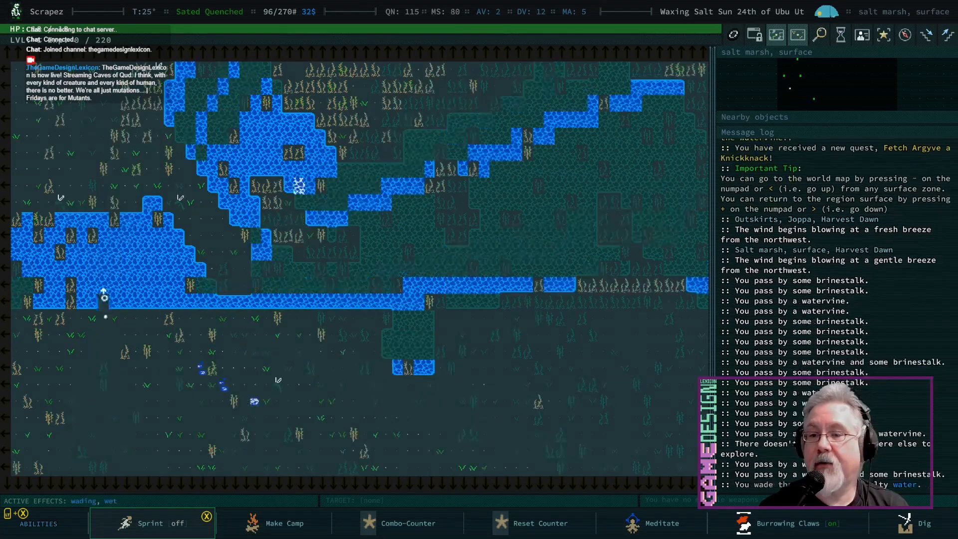
key(up)
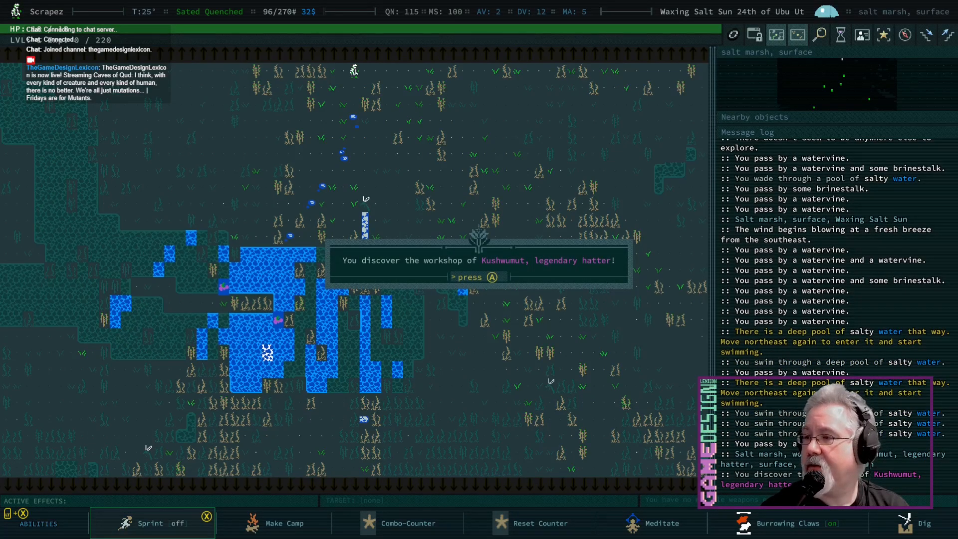
key(a)
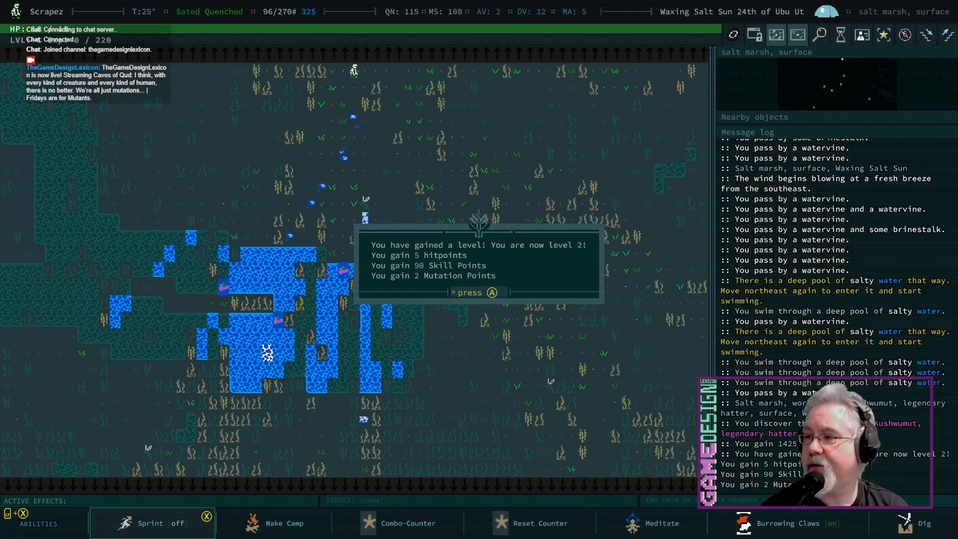
key(a)
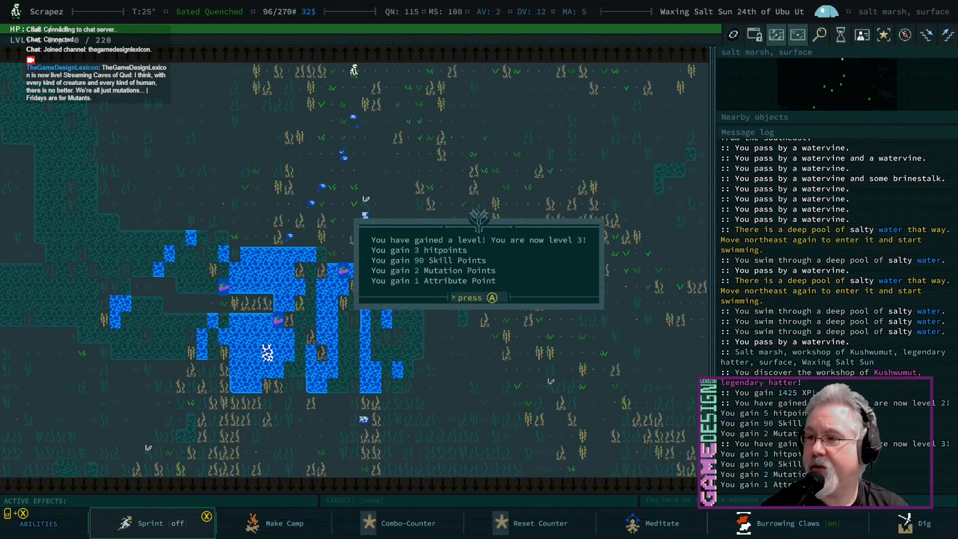
key(a)
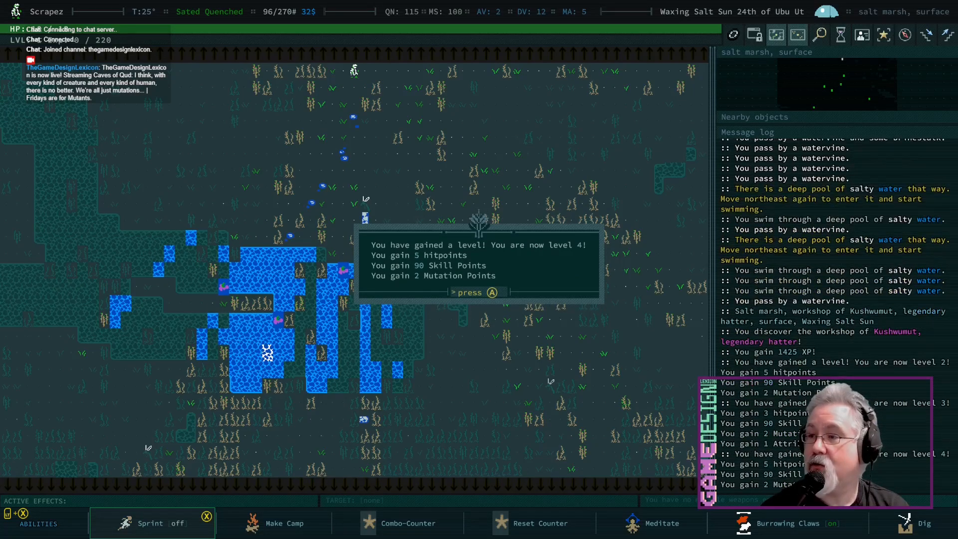
key(a)
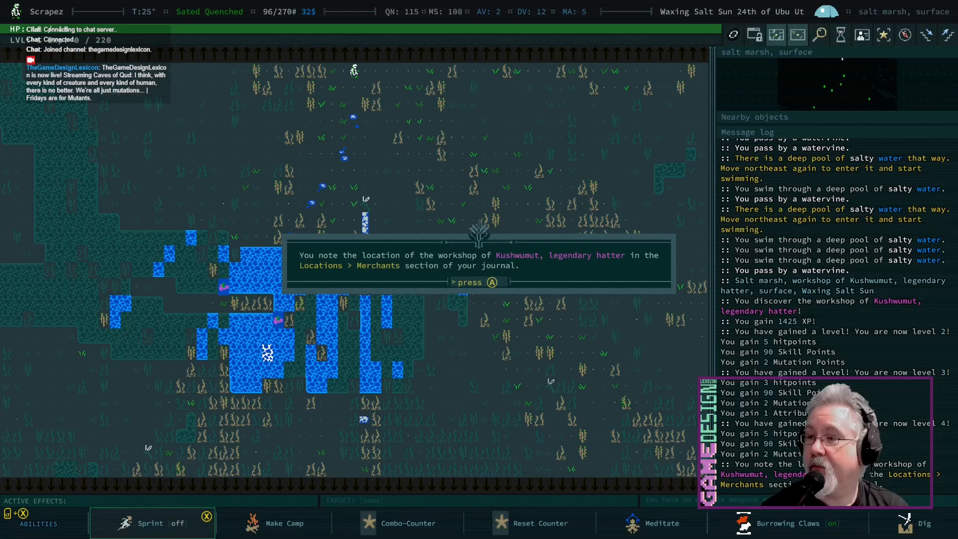
key(a)
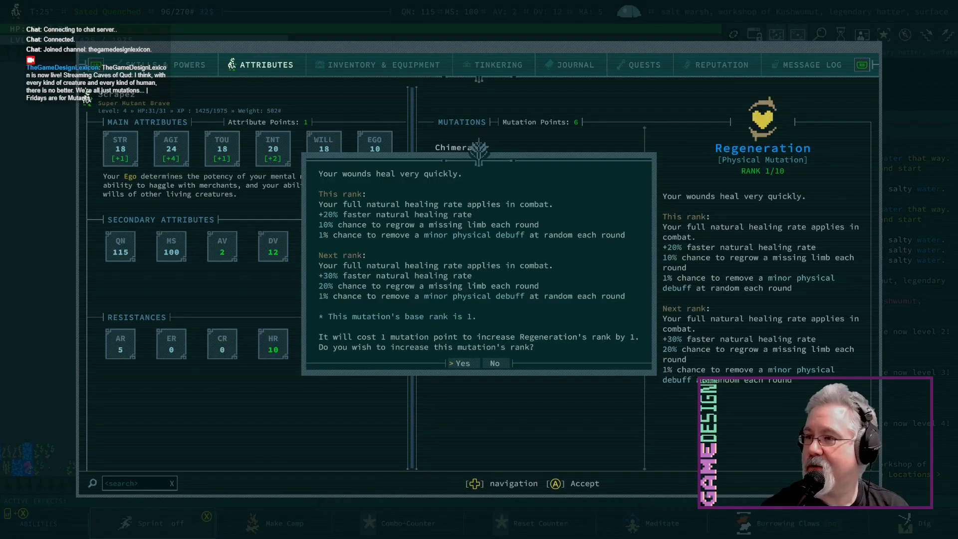
Buy a rank each in Regeneration and Burrowing Claws, then switch to Skills & Powers
click(462, 363)
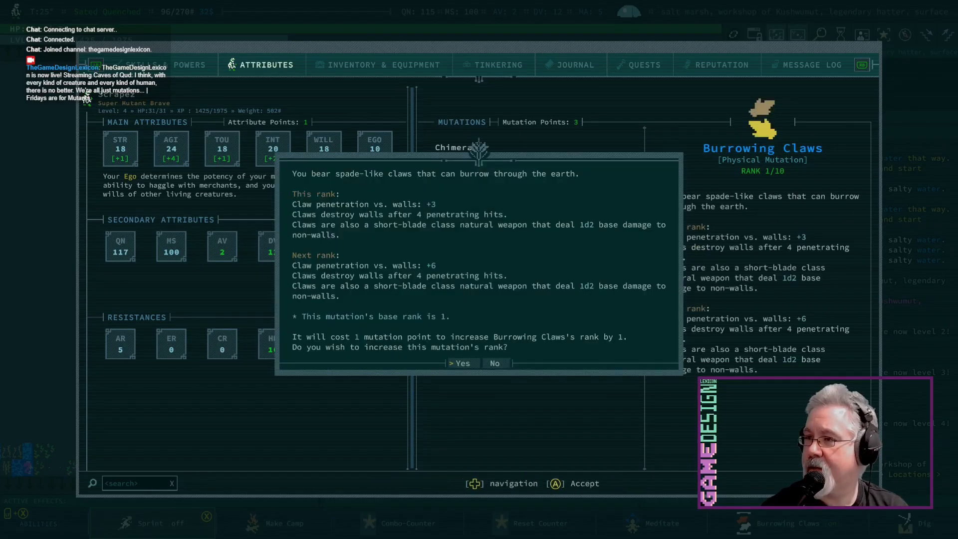
click(461, 363)
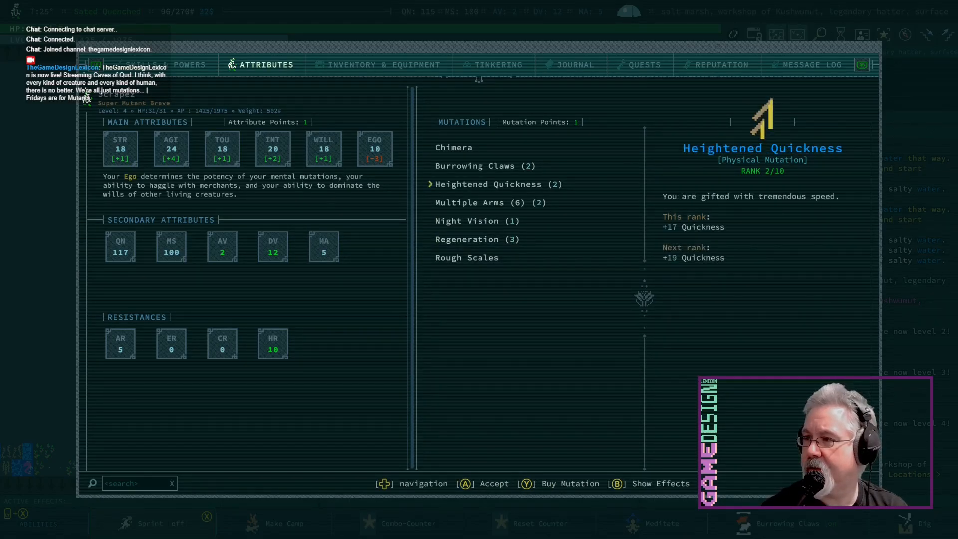
key(y)
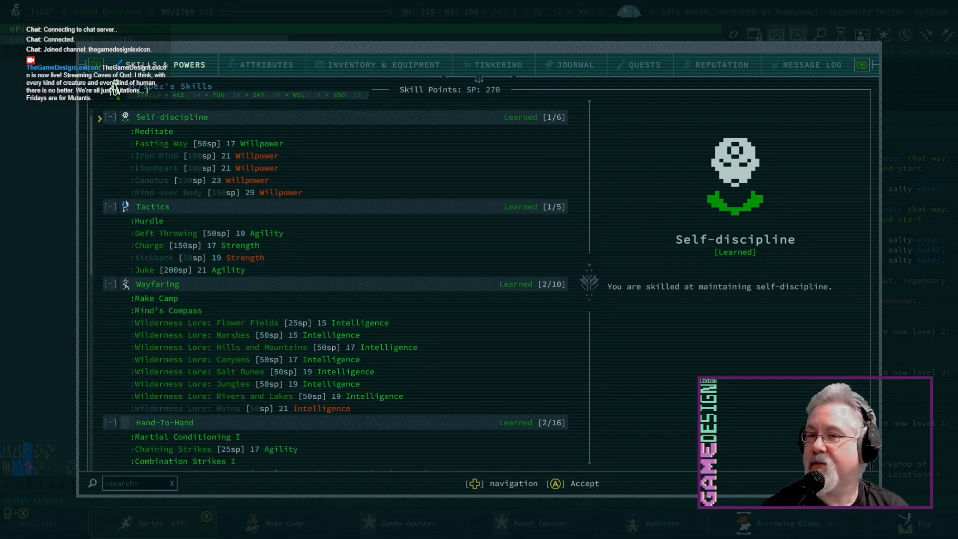
Collapse the Self-discipline, Tactics and Wayfaring skill groups and dismiss the Mercy notice
click(155, 131)
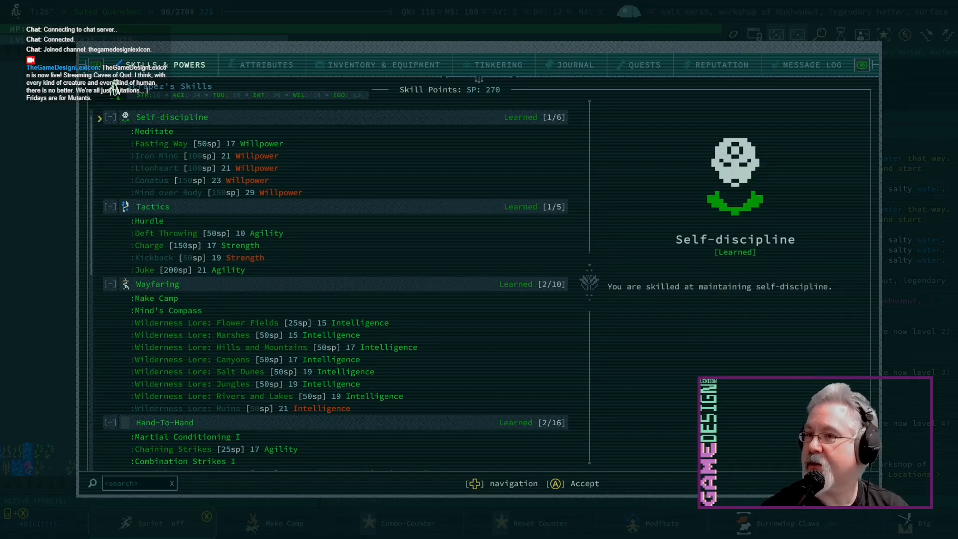
click(108, 116)
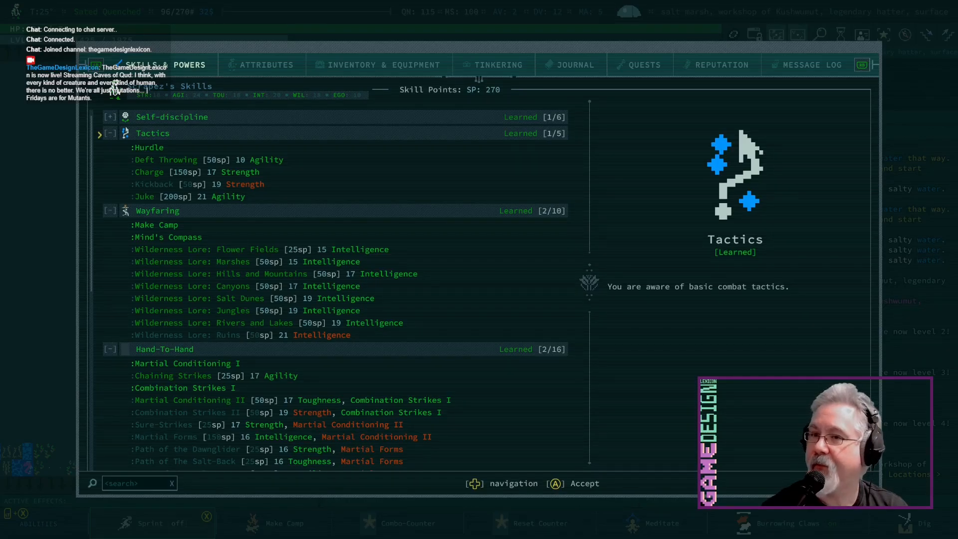
click(109, 133)
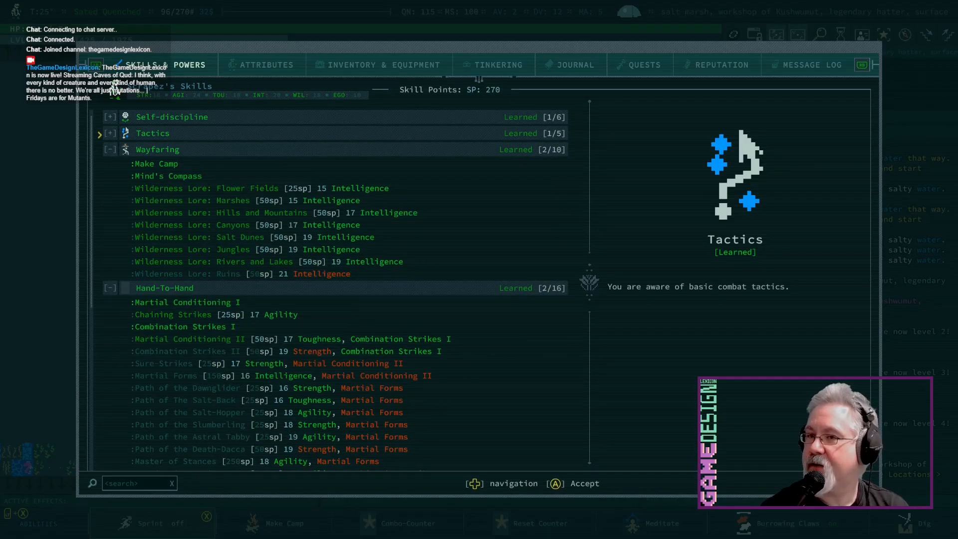
click(158, 149)
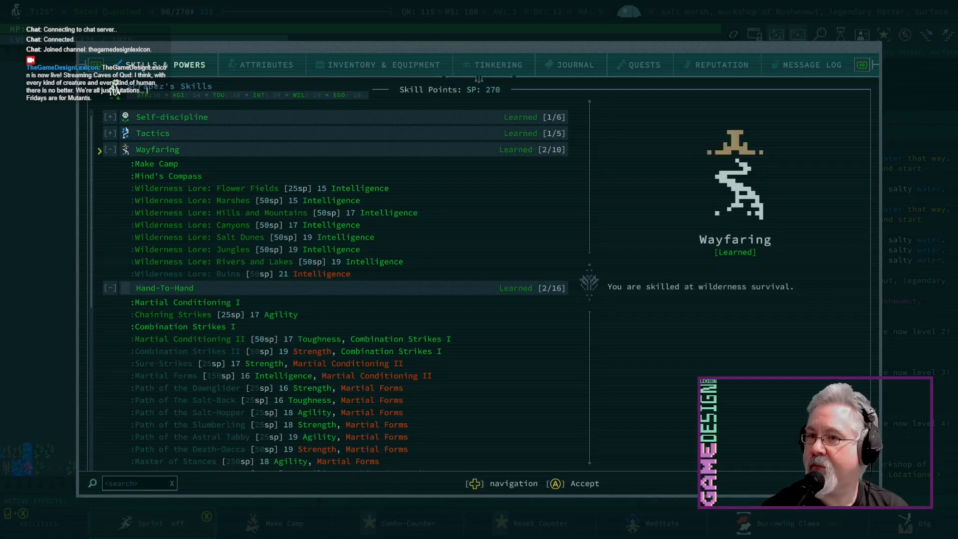
click(109, 150)
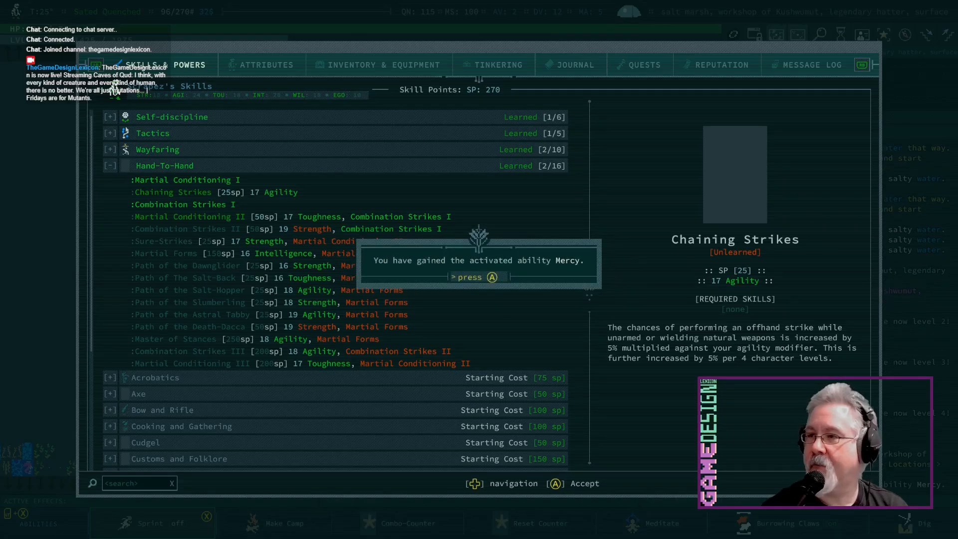
key(a)
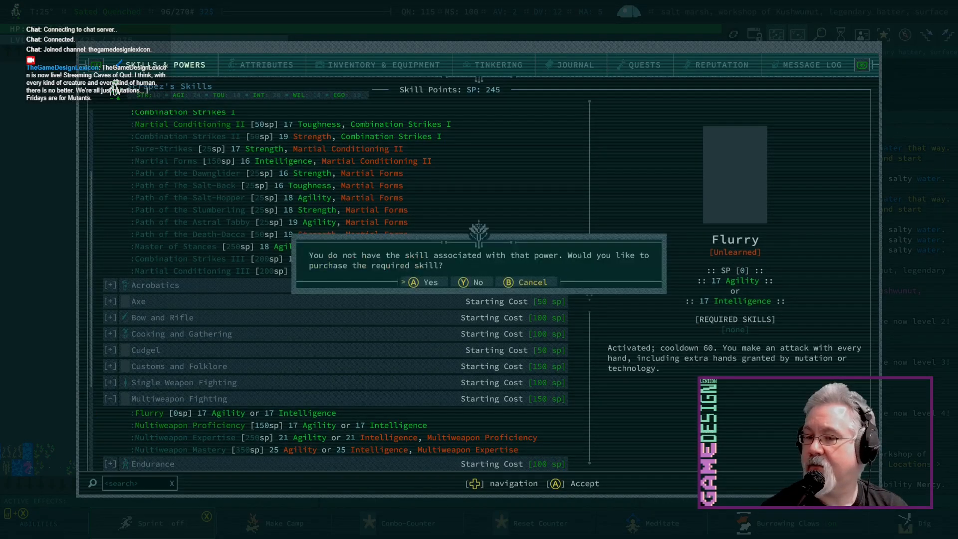
Learn Flurry by buying the required Multiweapon Fighting skill
click(423, 282)
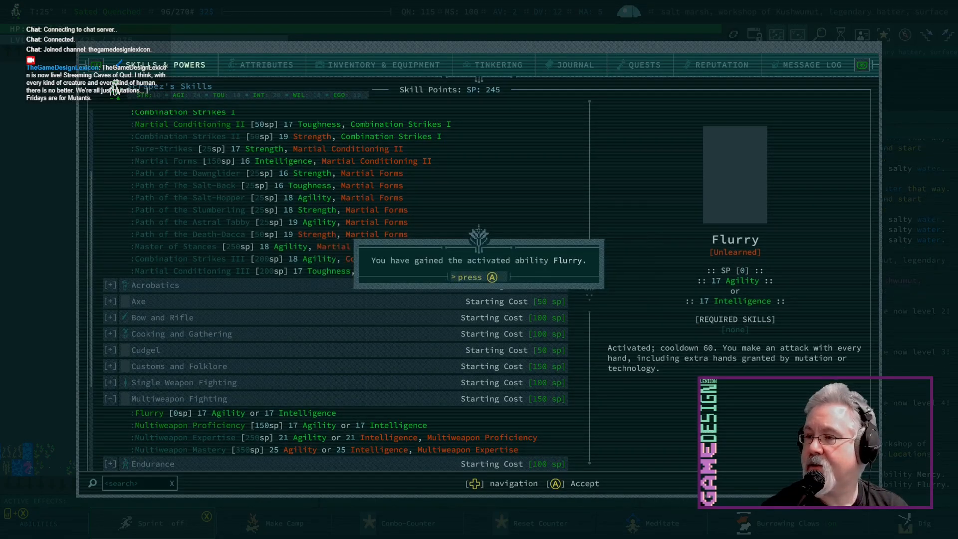
key(a)
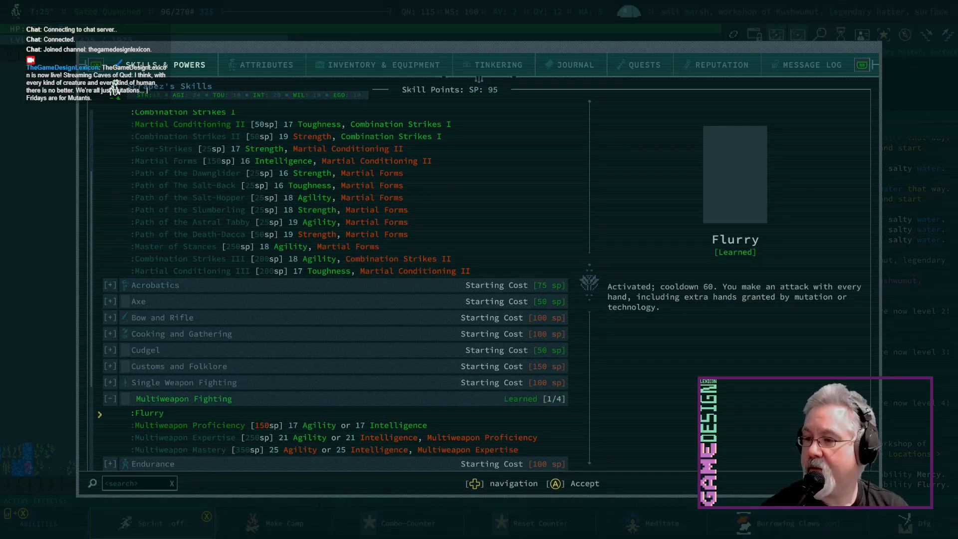
click(178, 366)
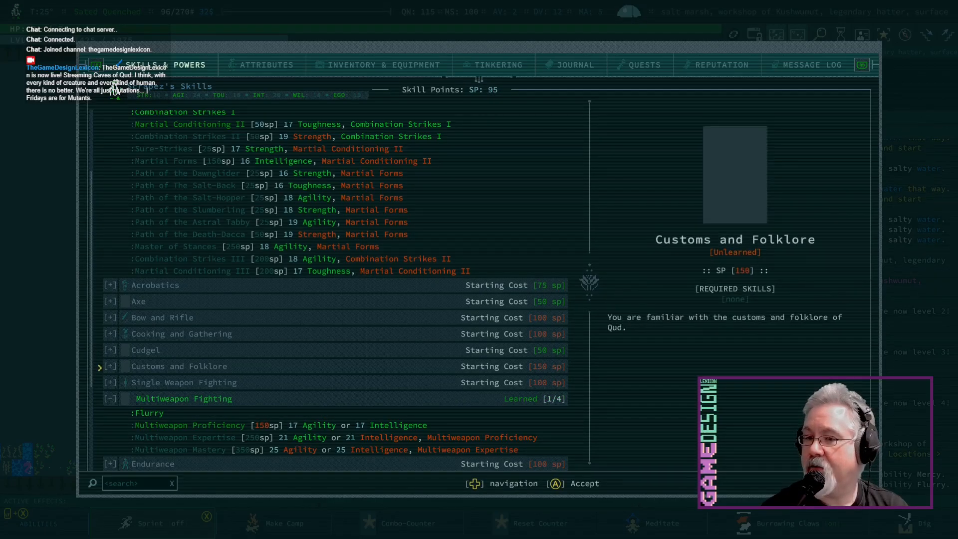
click(184, 398)
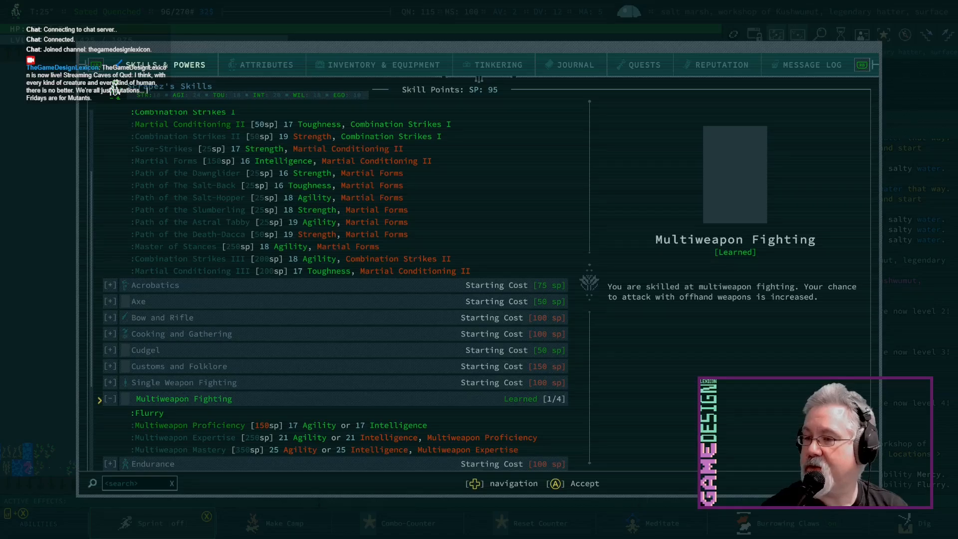
click(147, 413)
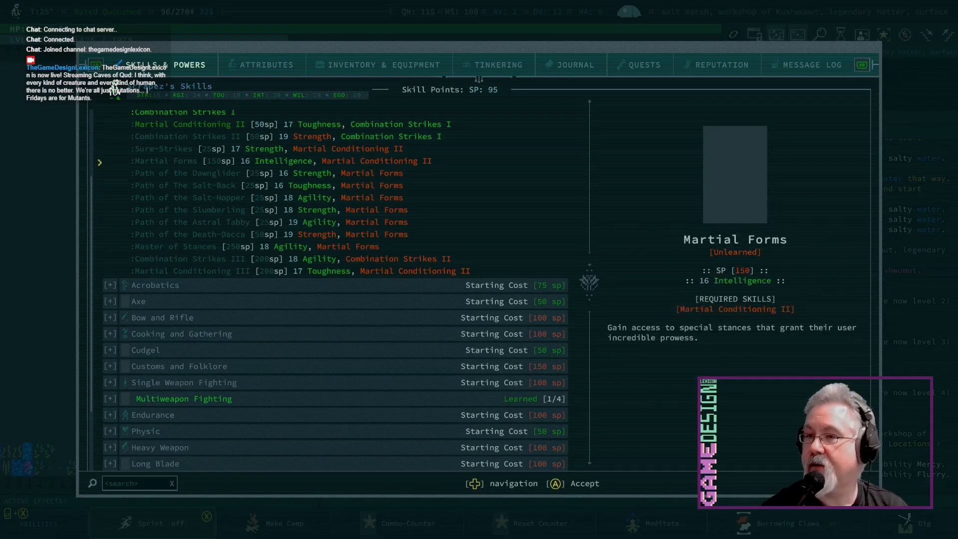
Buy Martial Conditioning II for 50 sp and Sure-Strikes
click(190, 123)
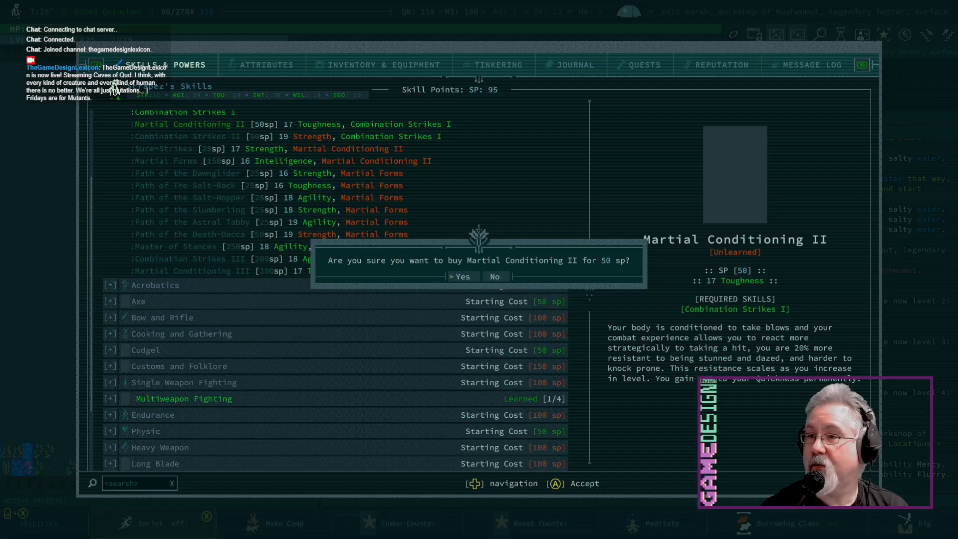
click(460, 276)
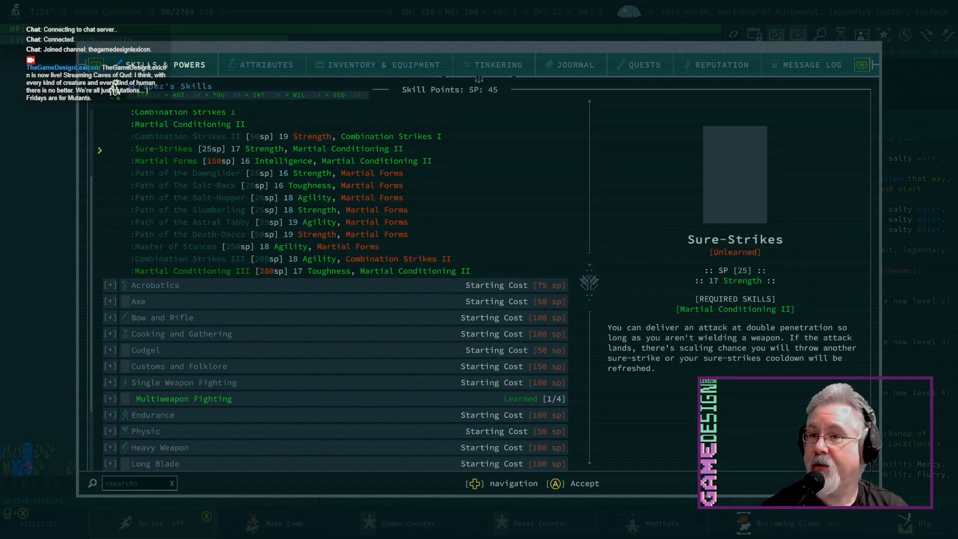
key(a)
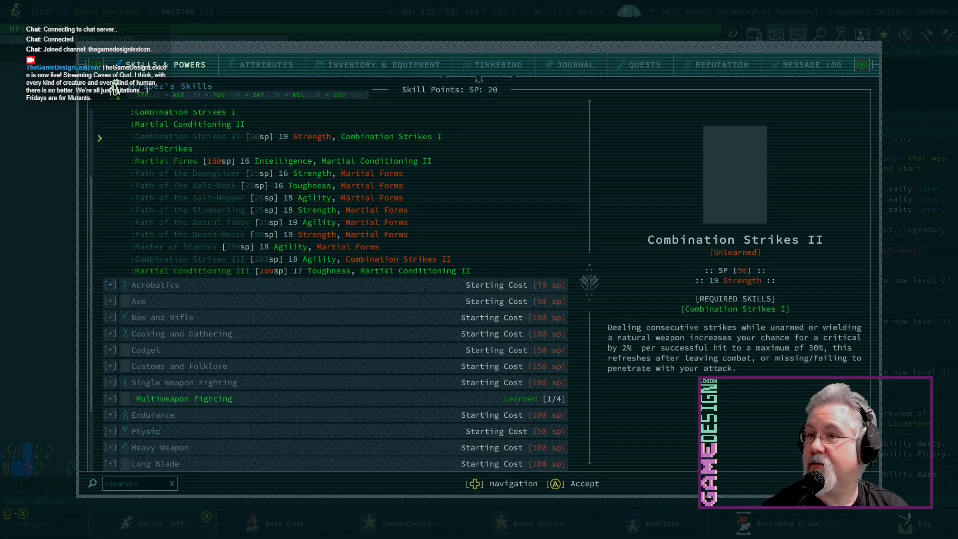
scroll(up, 3)
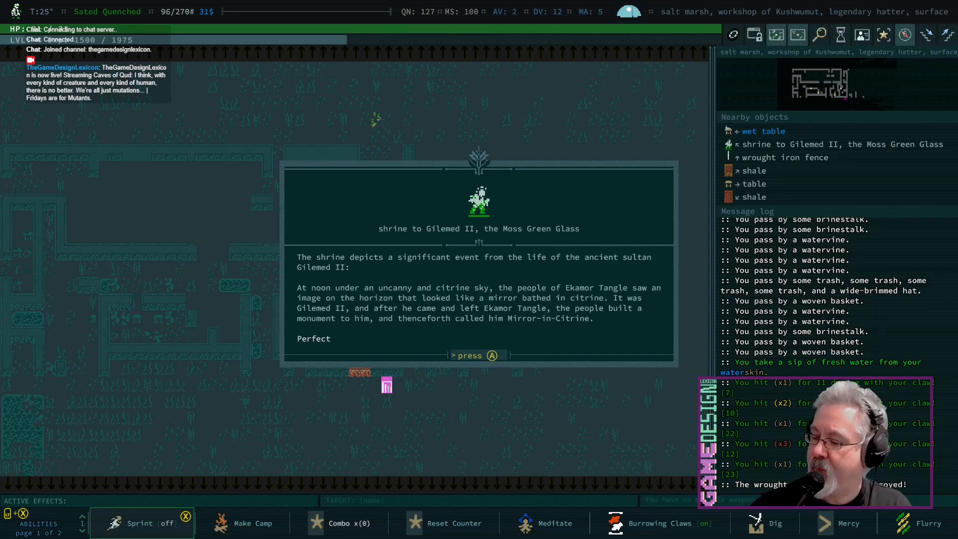
Close the Gilemed II shrine description and its journal notice
key(a)
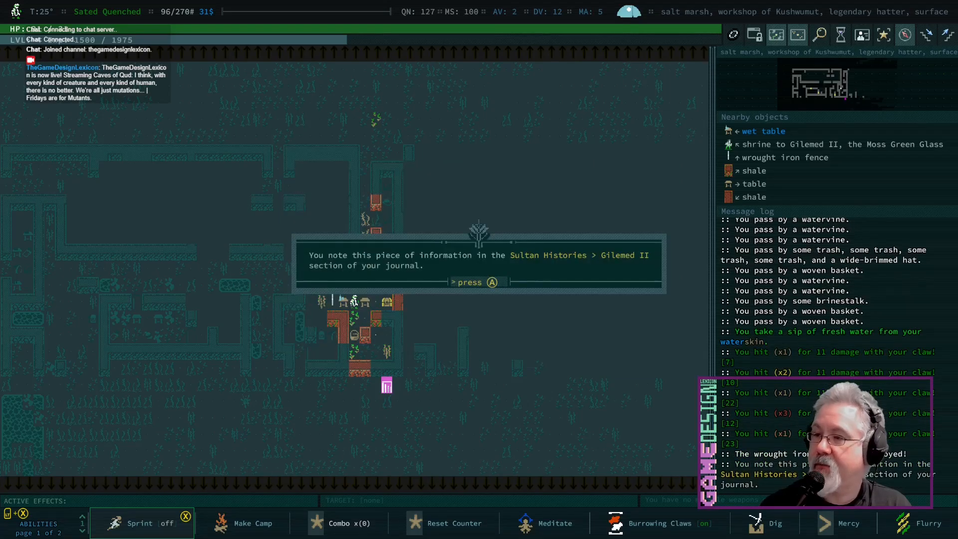
key(a)
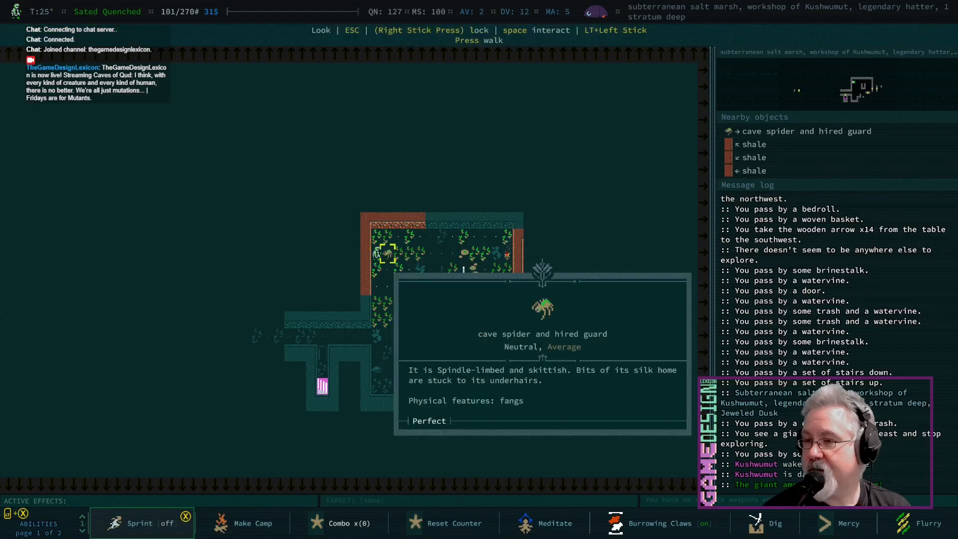
Close the cave spider's description
key(Escape)
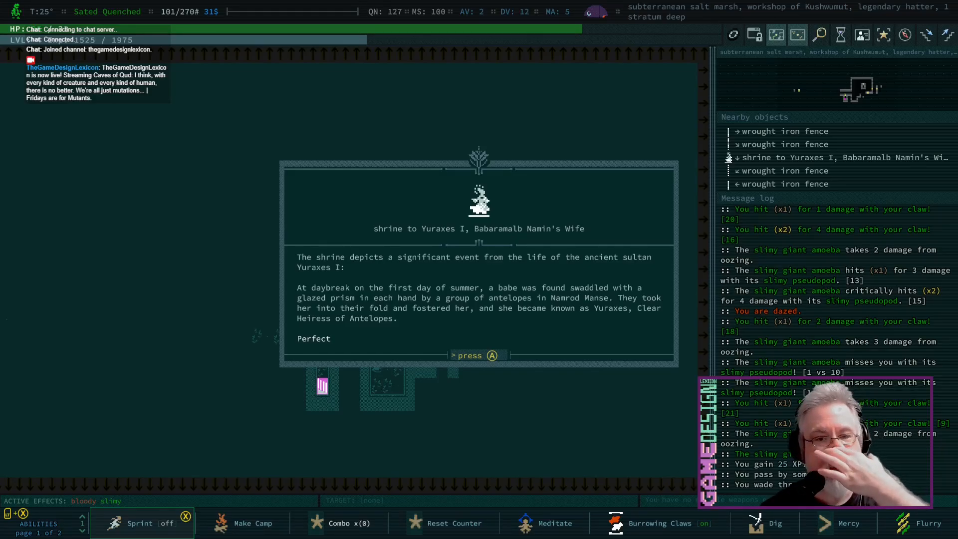
Dismiss the Yuraxes I shrine text and the Namrod Manse and Yuraxes I journal notes
key(a)
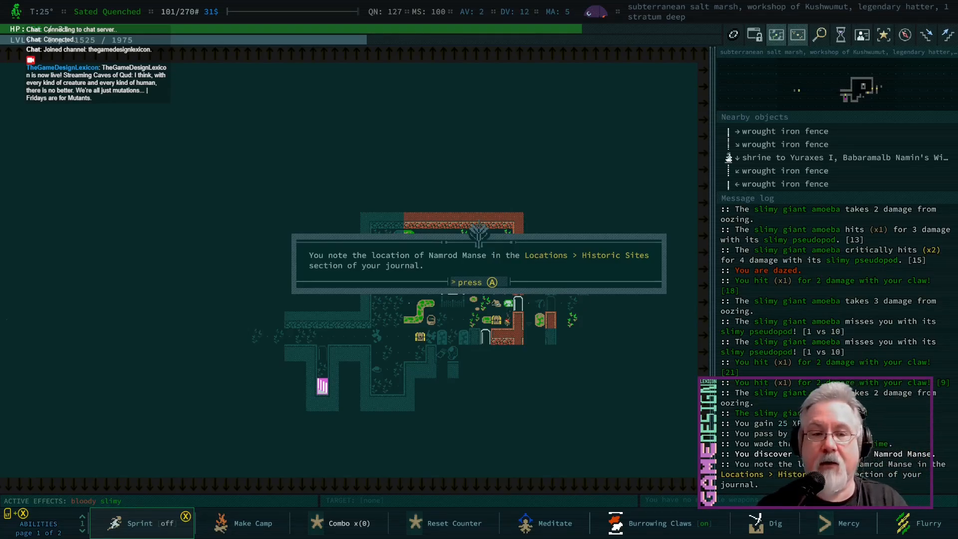
key(a)
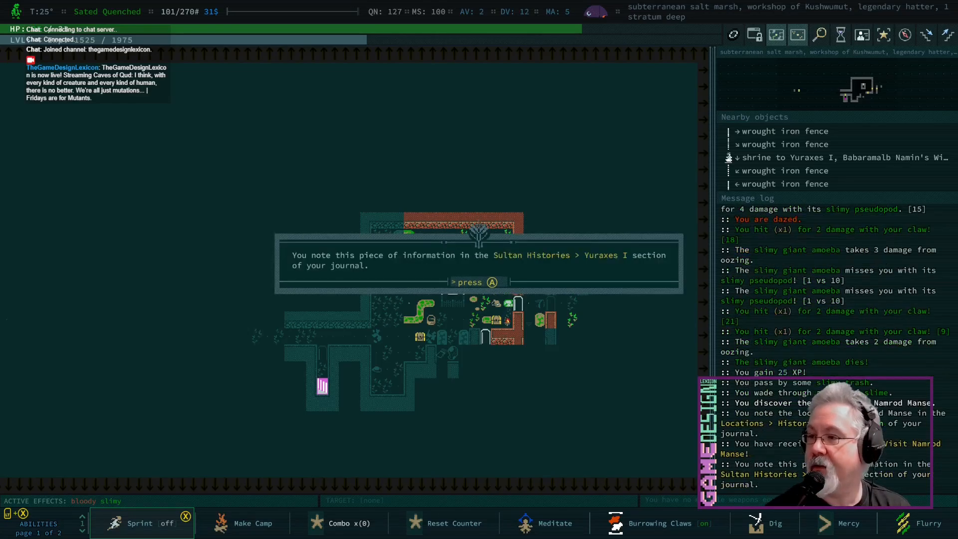
key(a)
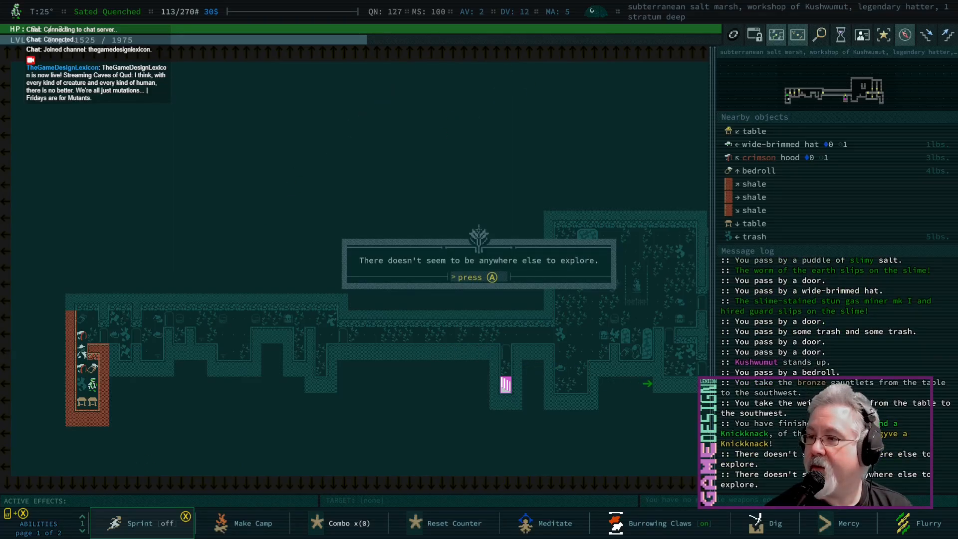
Dismiss the 'nowhere else to explore' prompt in Kushwumut's workshop
key(a)
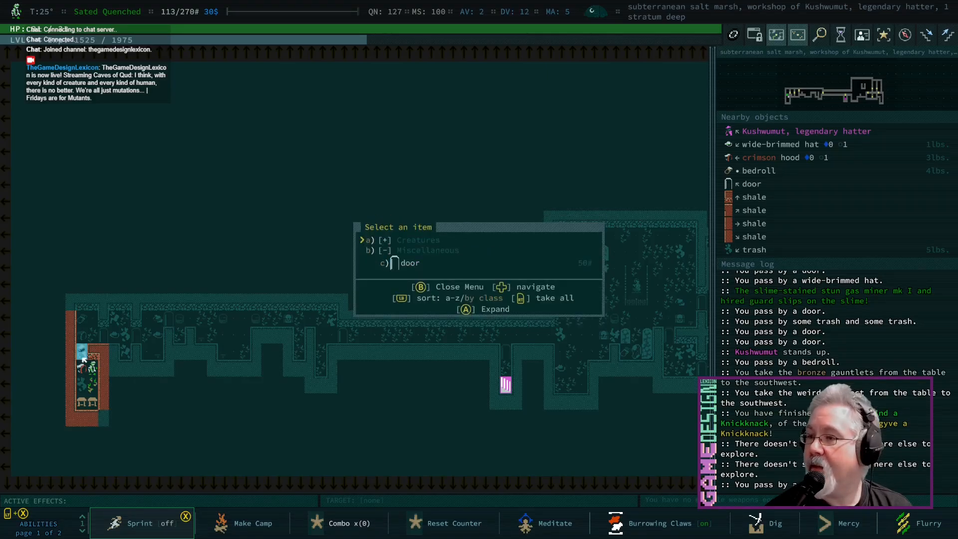
Close the nearby-items selection menu
key(a)
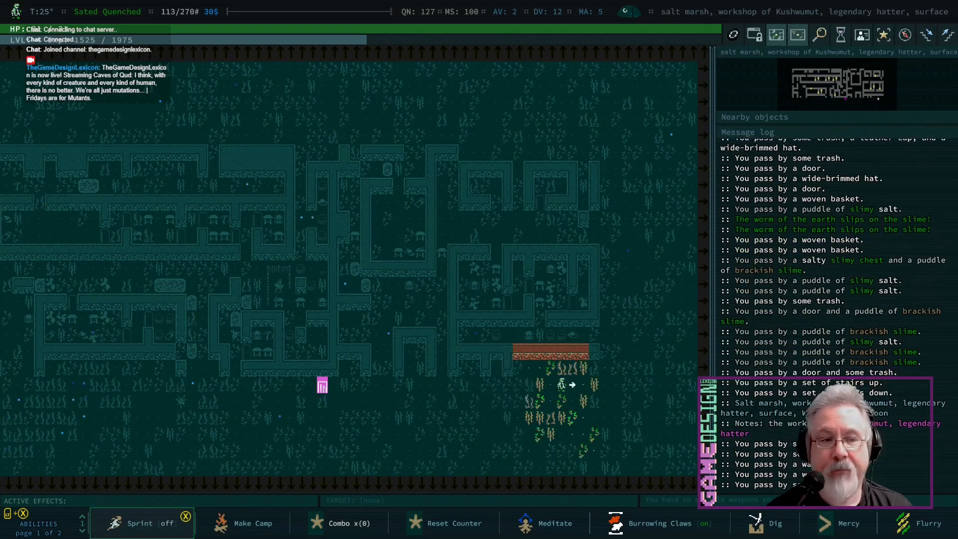
Head north on the world map toward Red Rock's outskirts
key(up)
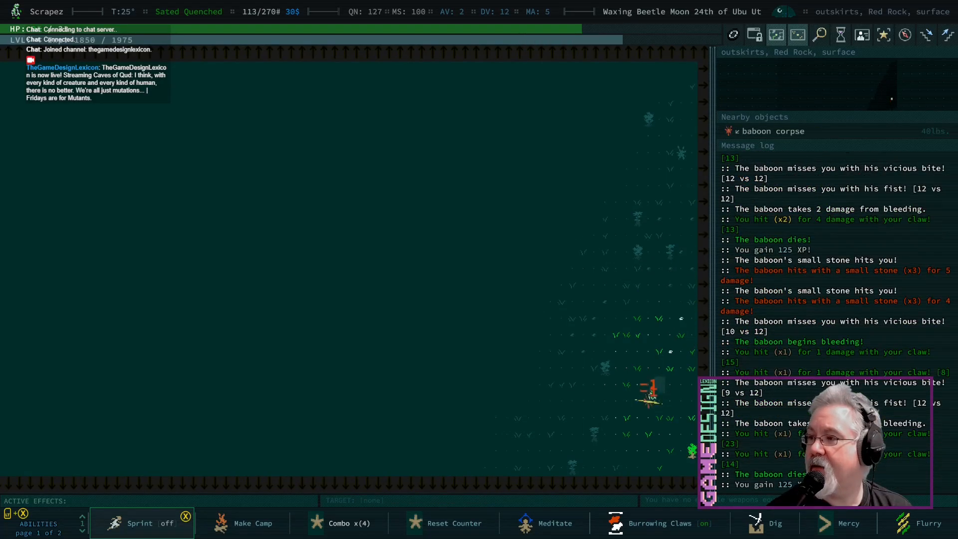
Highlight Multiple Arms in the character sheet's mutations list
key(up)
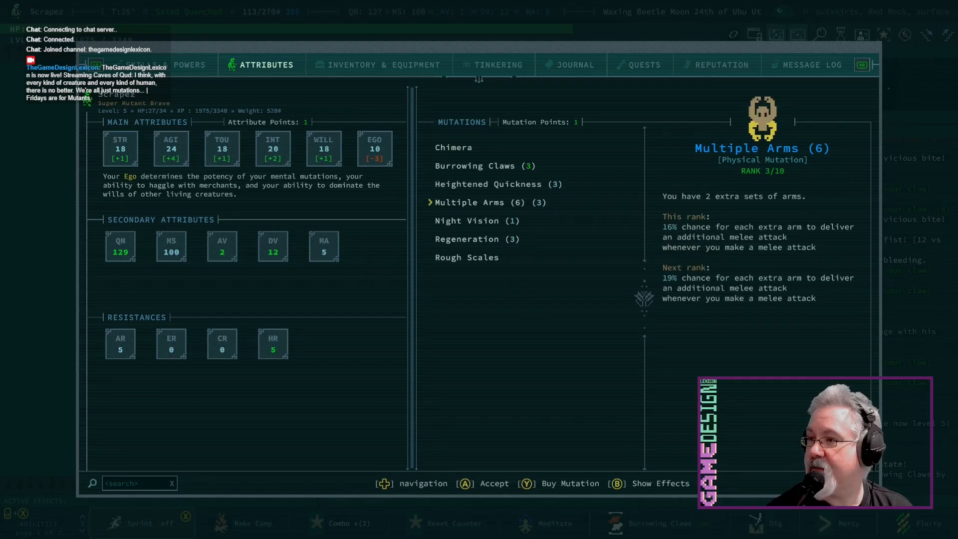
Read the Multiweapon Proficiency and Multiweapon Expertise details and requirements on the Skills page
key(Escape)
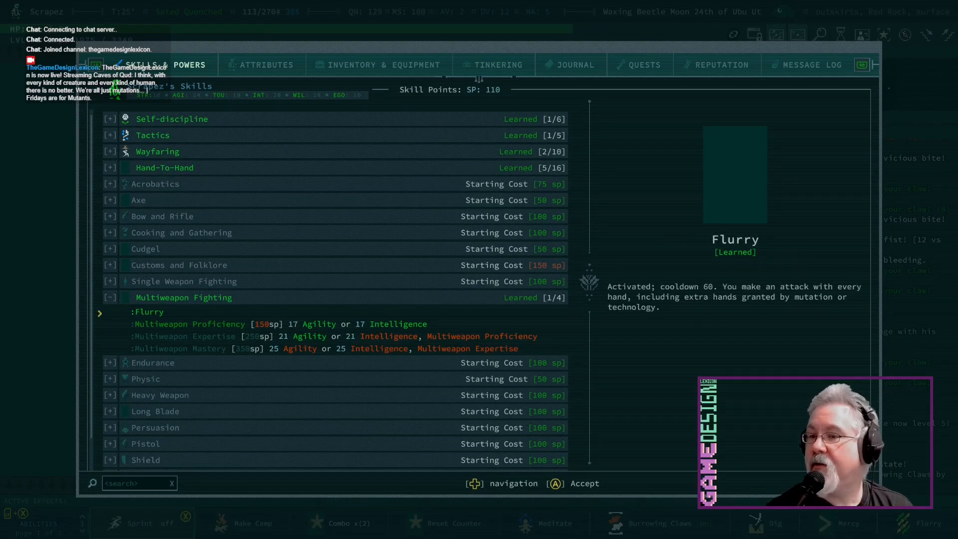
click(190, 323)
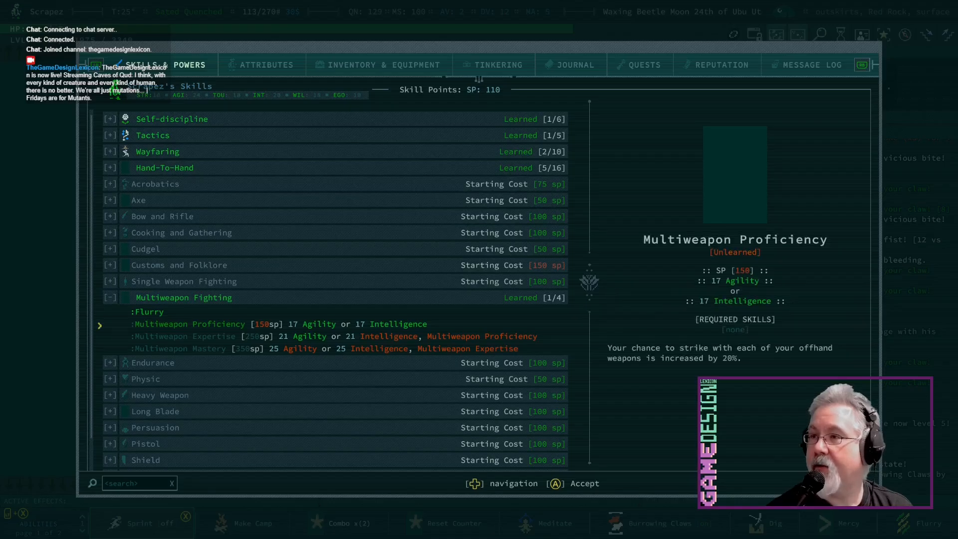
key(Escape)
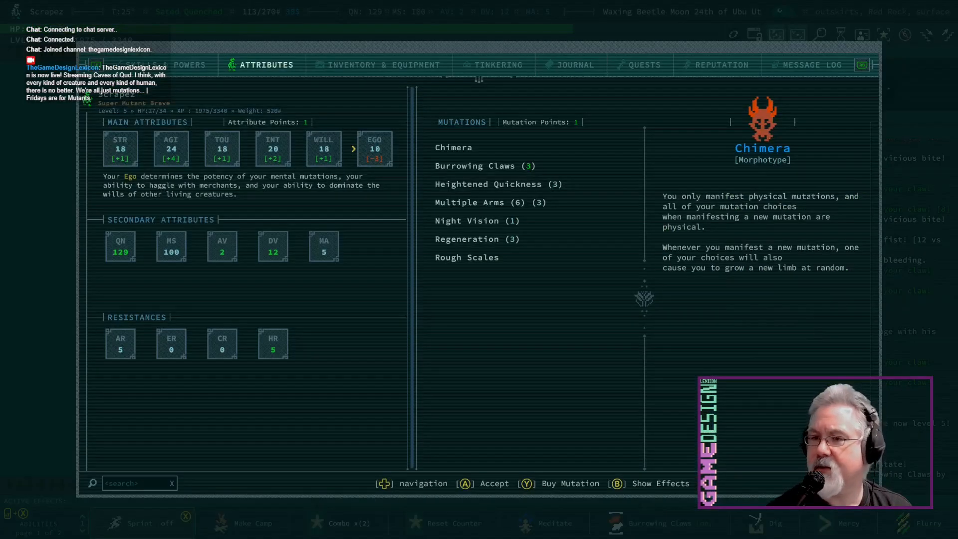
click(163, 64)
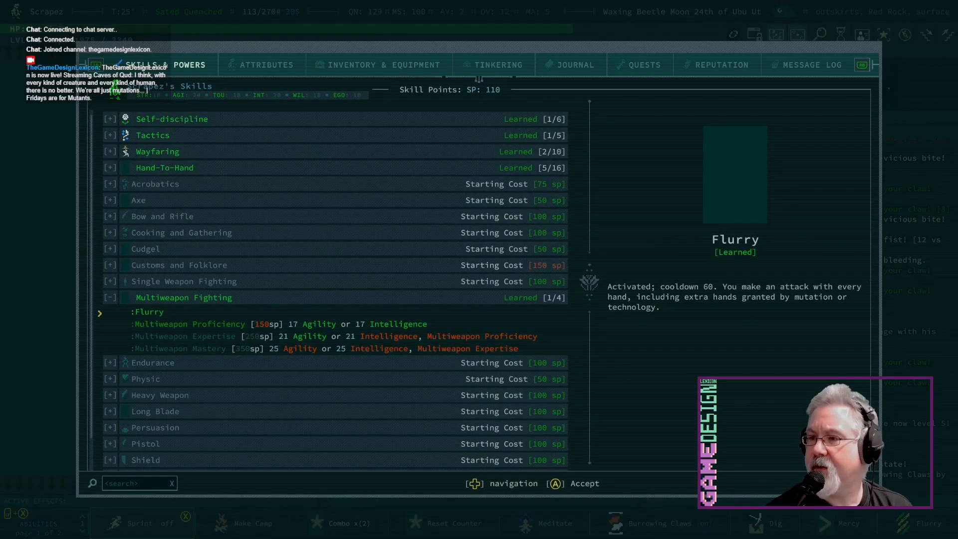
click(183, 335)
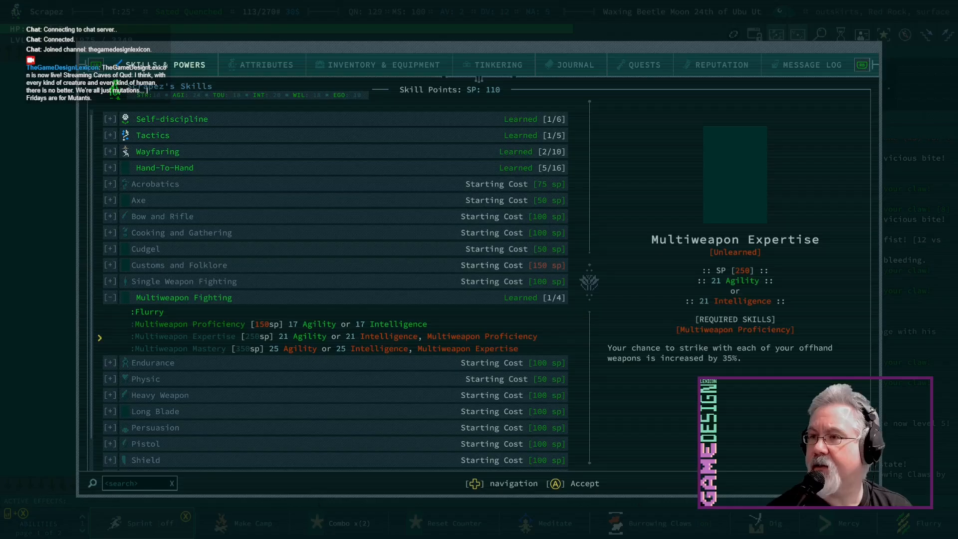
click(262, 65)
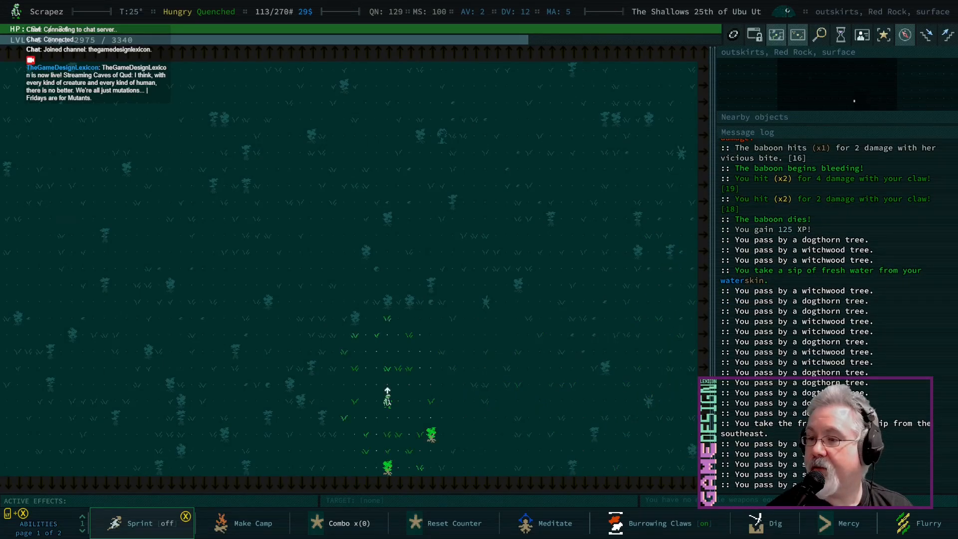
Make camp, cook a meal and dismiss the cooking result
key(up)
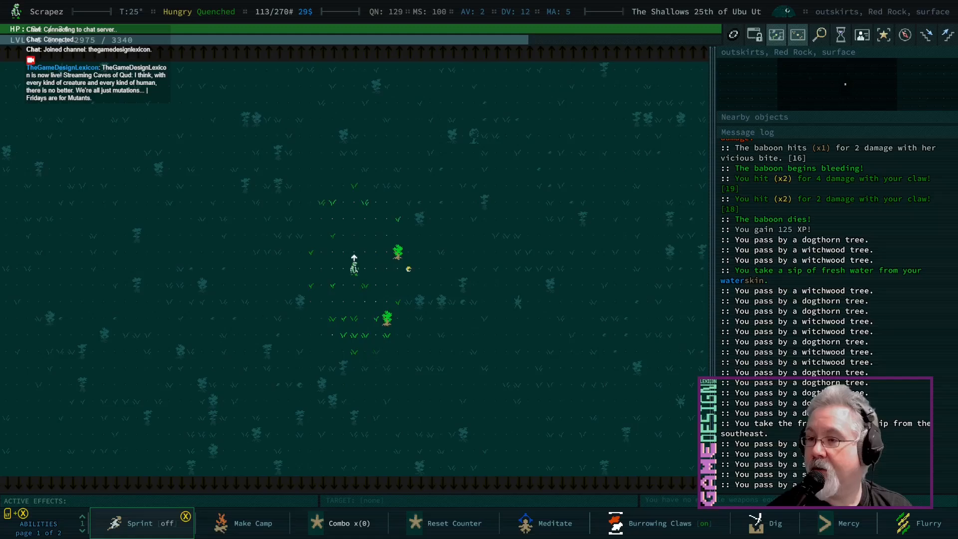
click(253, 523)
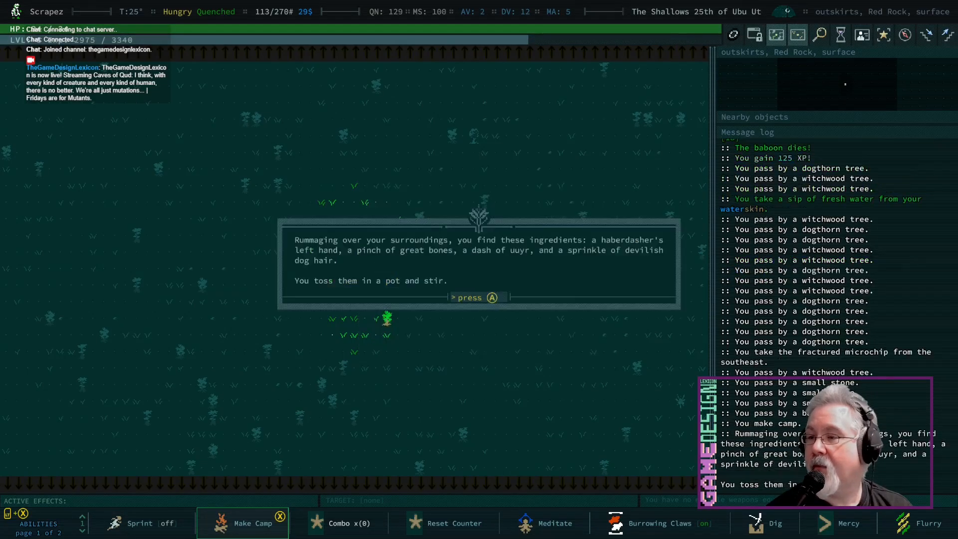
key(a)
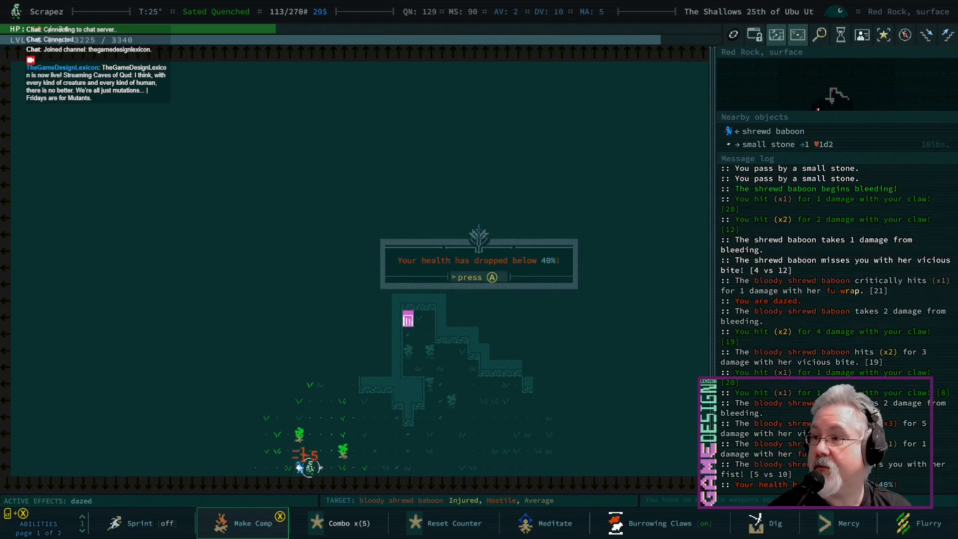
Dismiss the low-health warning and level-up summary, then agree to name the wide-brimmed hat
key(a)
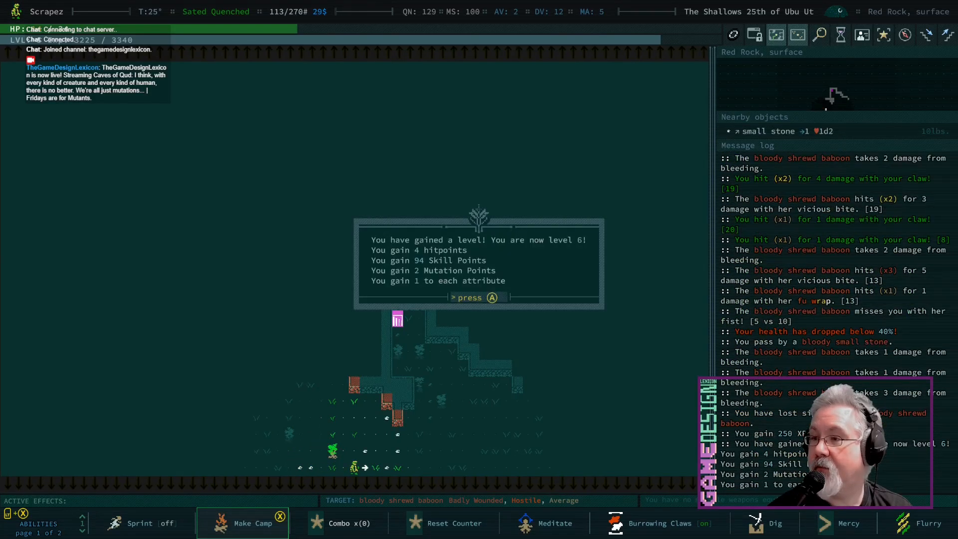
key(a)
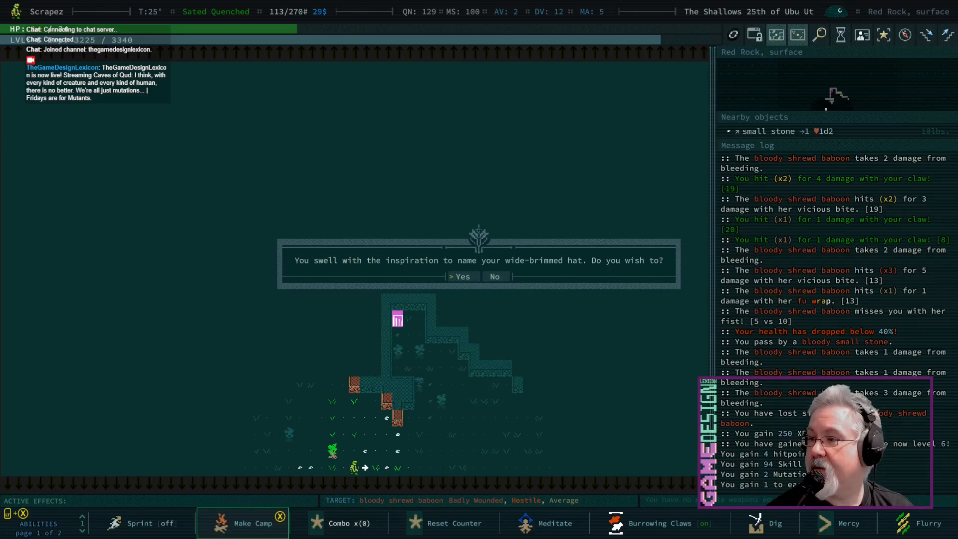
click(462, 276)
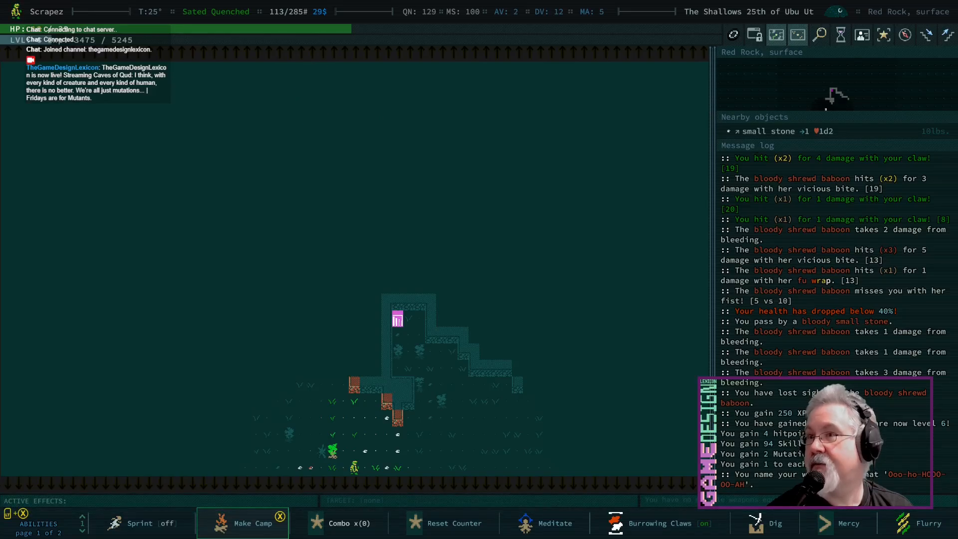
Claw the Red Rock baboons to death until the level 7 popup appears
click(555, 523)
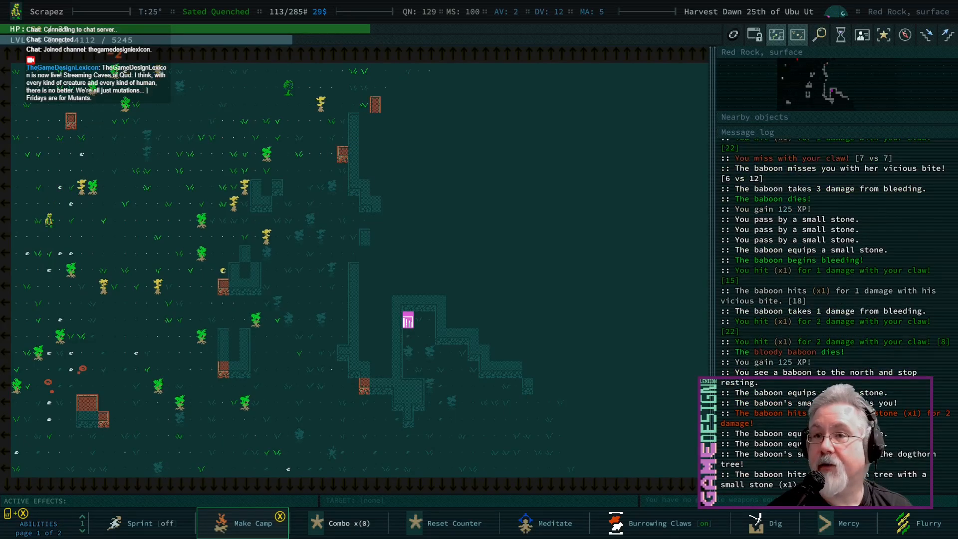
click(553, 523)
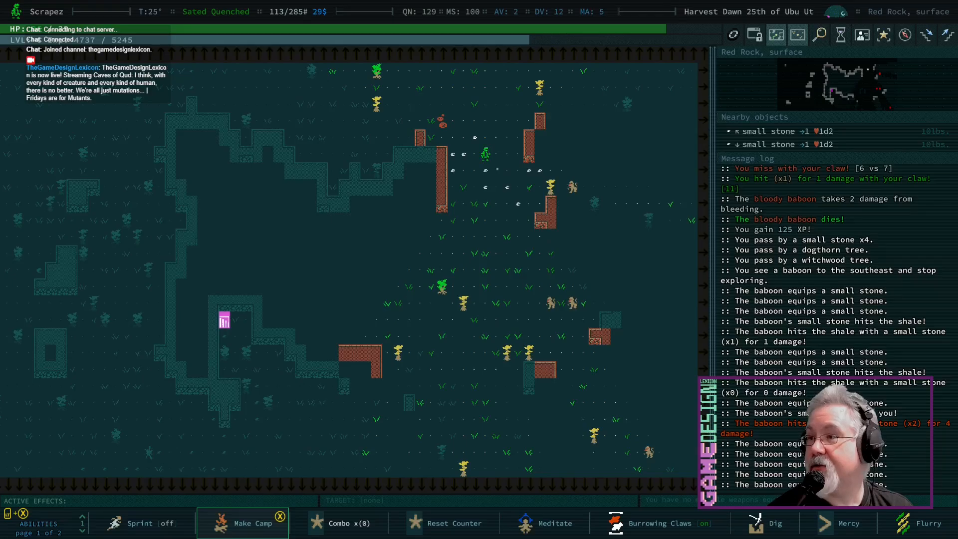
click(555, 523)
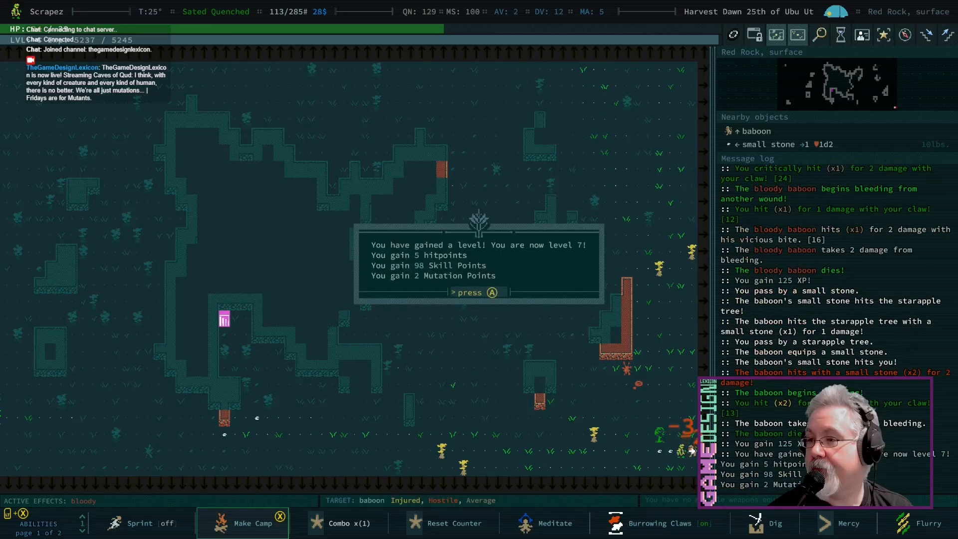
Dismiss the level-up notice and review the Multiweapon Fighting powers in Skills & Powers
key(a)
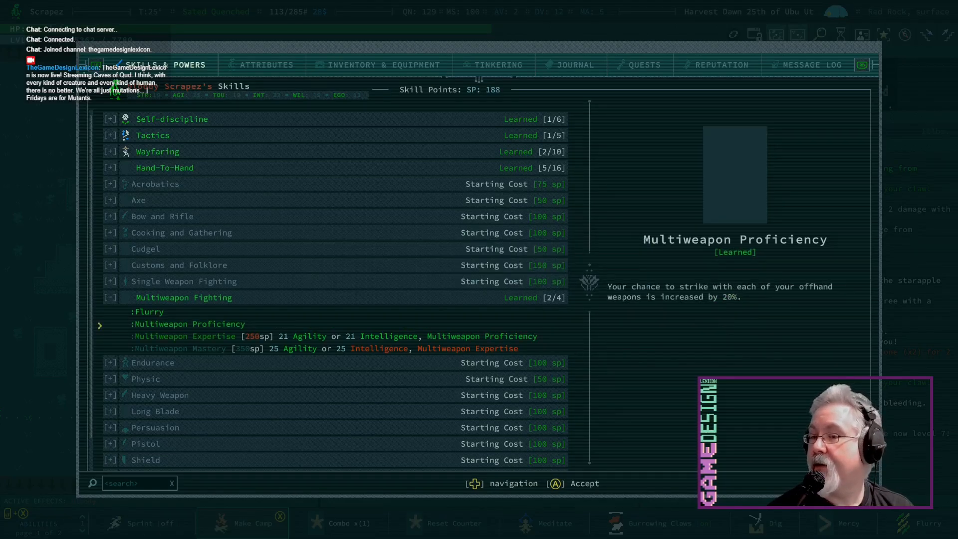
click(110, 297)
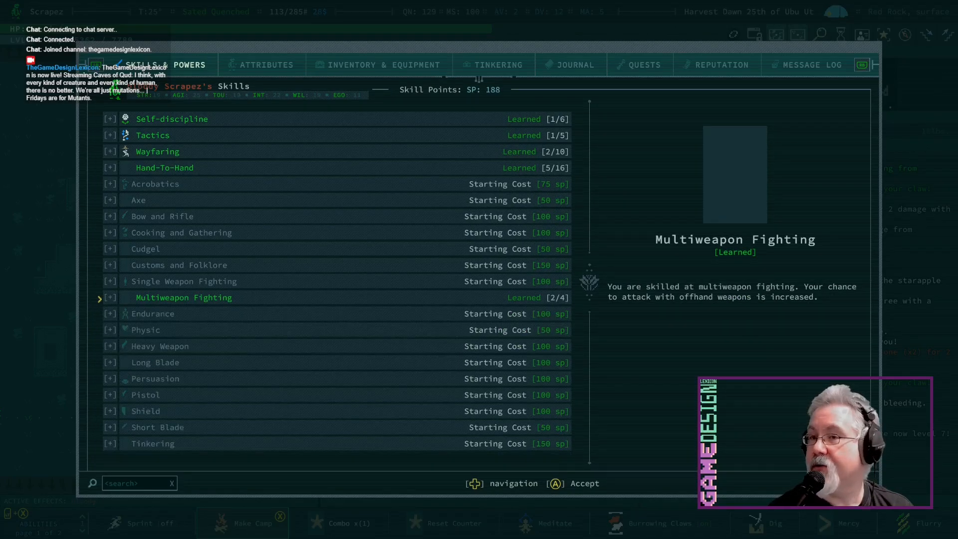
key(Escape)
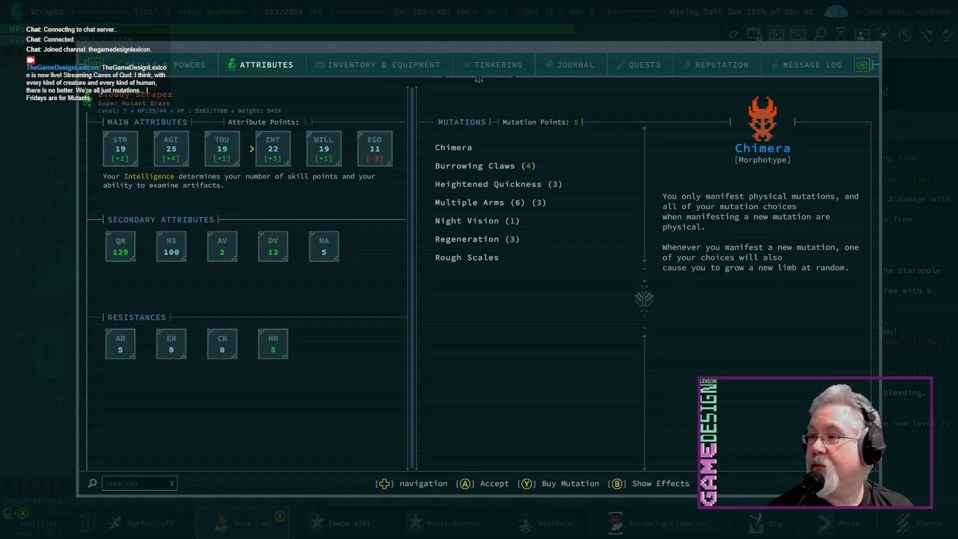
Raise Regeneration, Heightened Quickness and Multiple Arms, then return to the Red Rock map
click(476, 220)
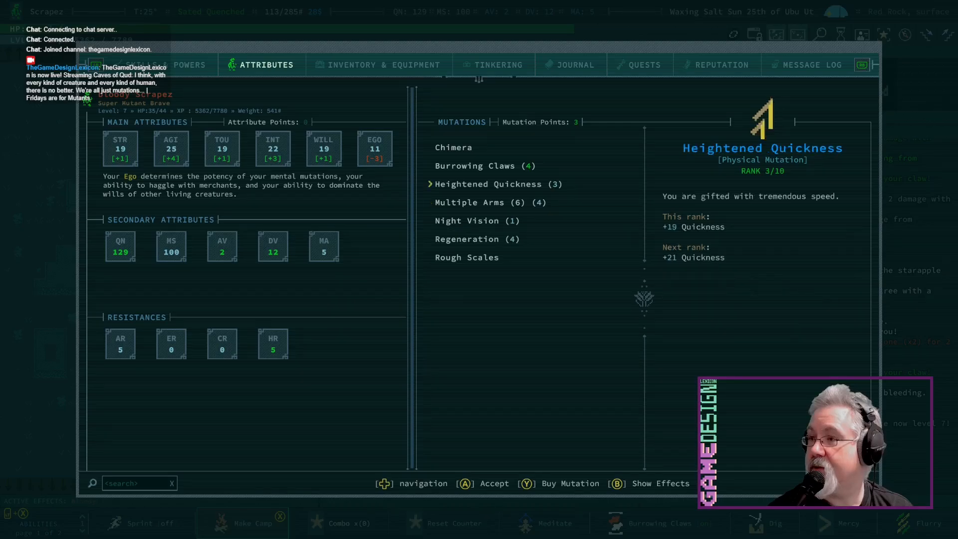
key(y)
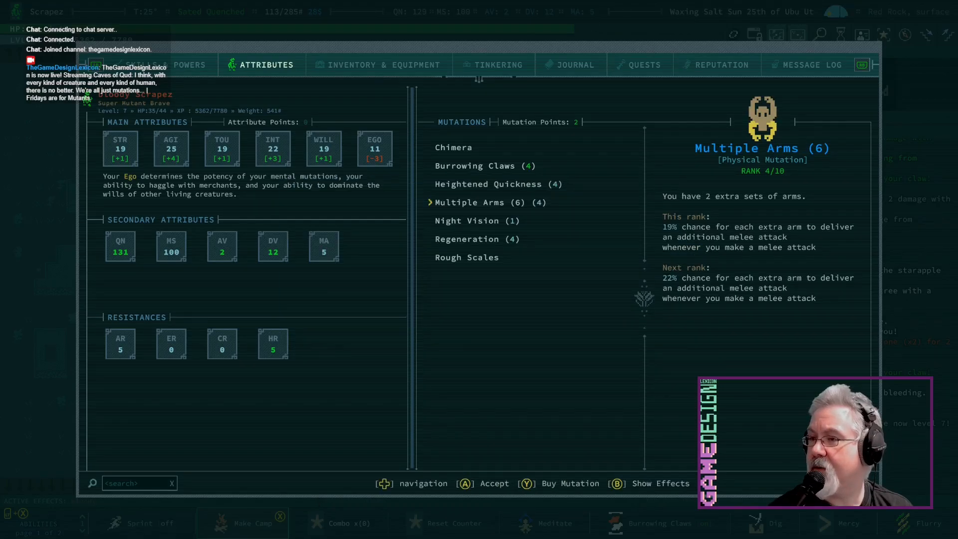
key(Escape)
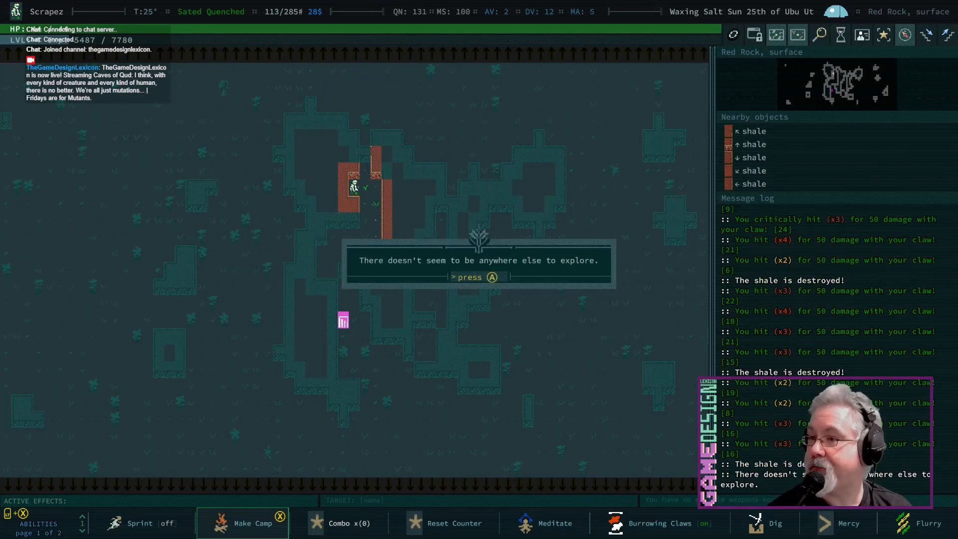
Descend, inspect Scrapez with Look, and fully explore the slime field
key(a)
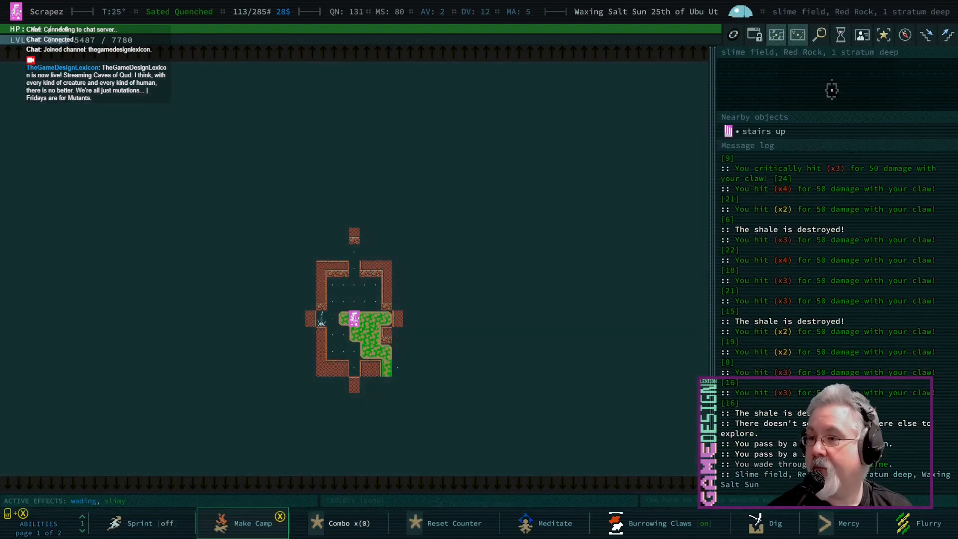
key(Up)
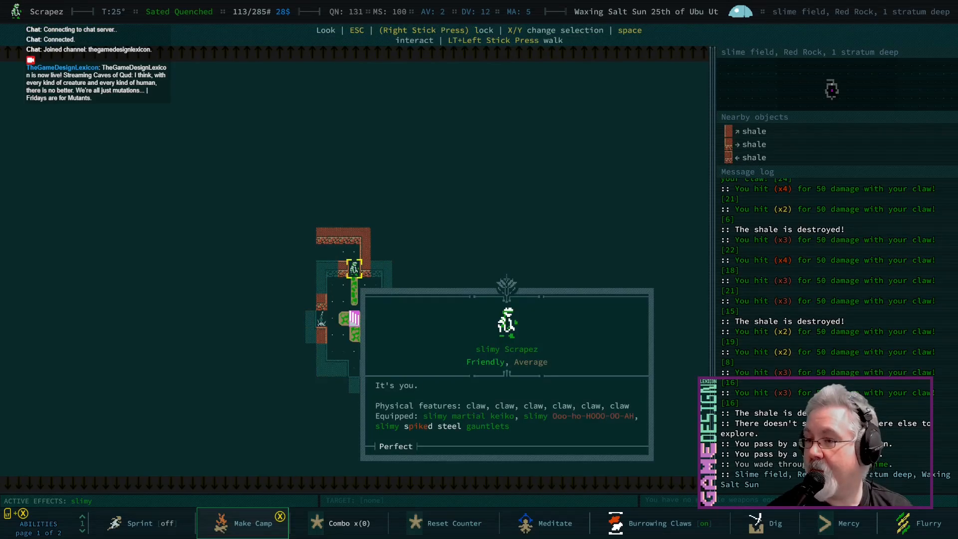
key(Escape)
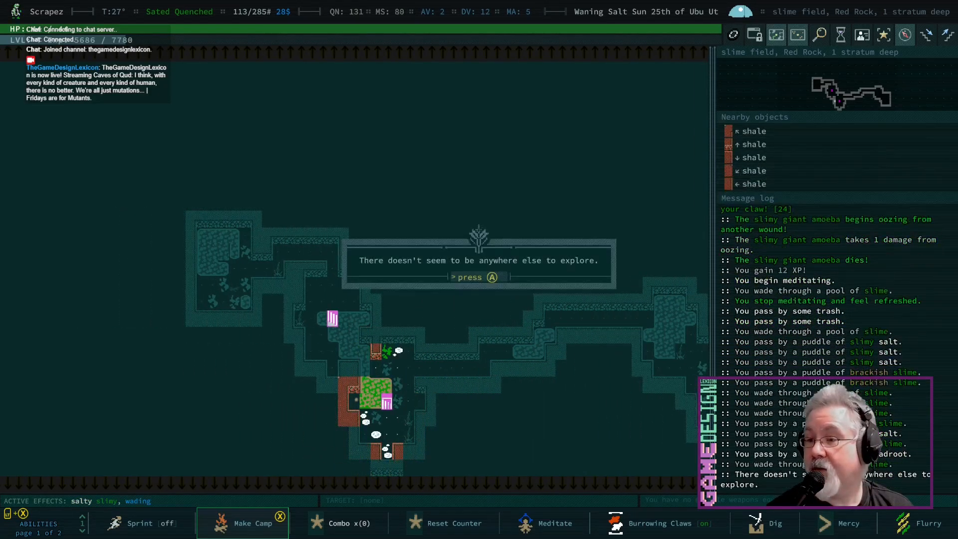
key(a)
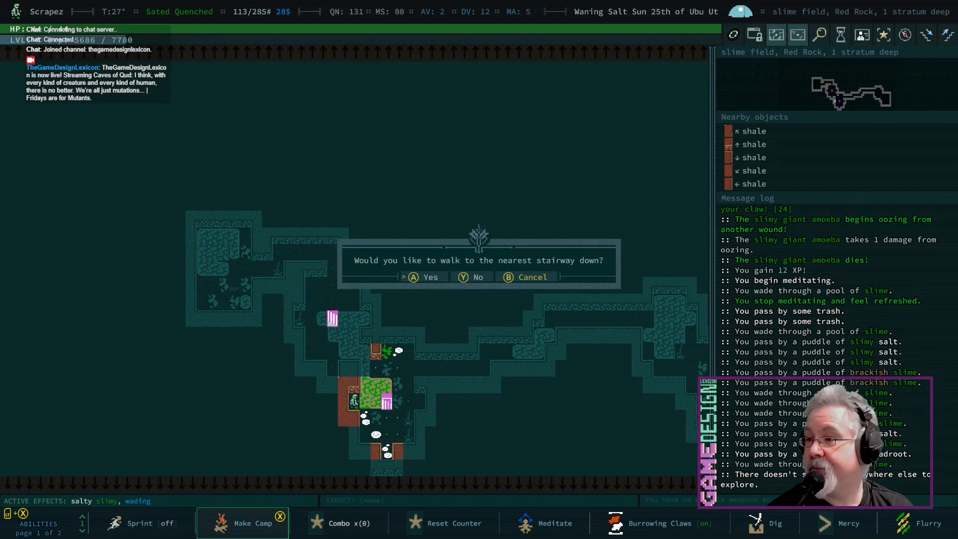
Walk to the stairway down and take the wooden arrows and rapier from the chest
click(429, 277)
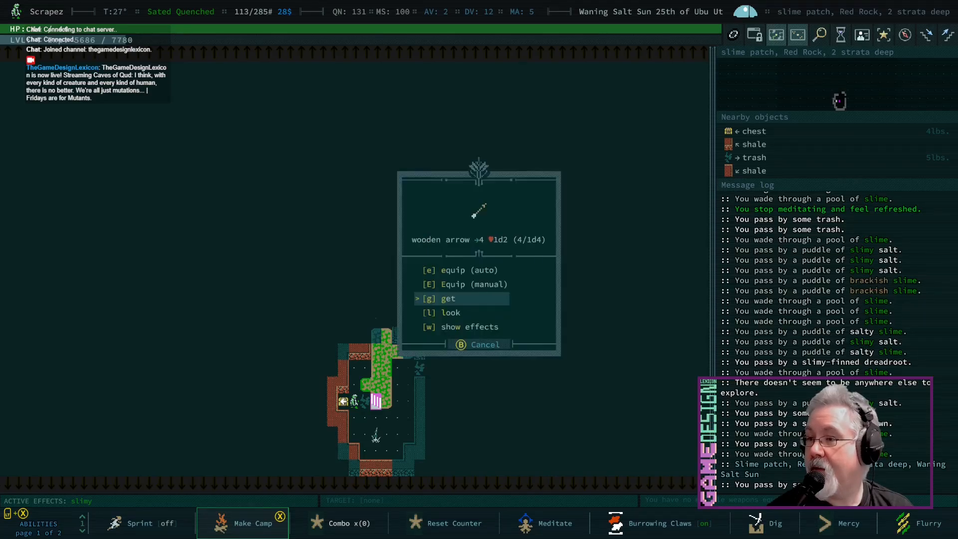
click(449, 298)
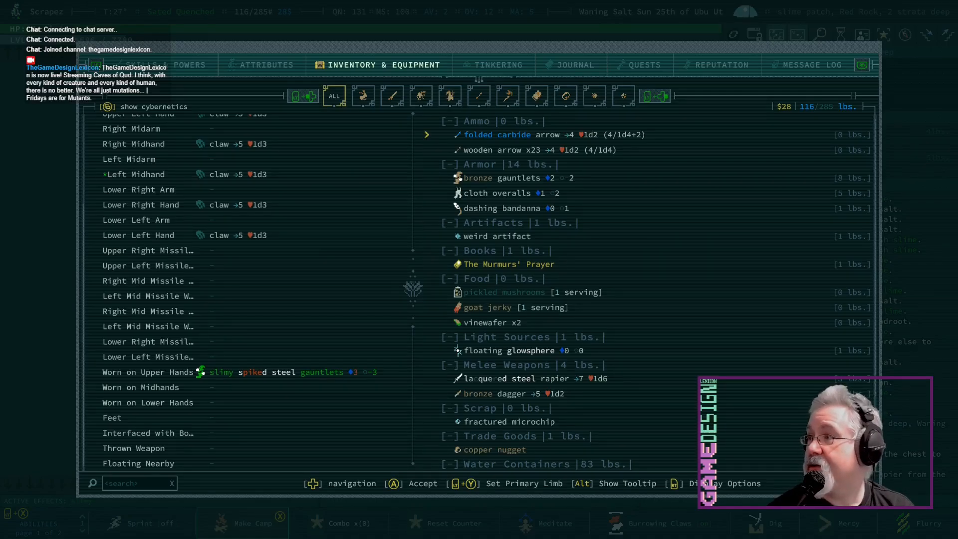
key(Escape)
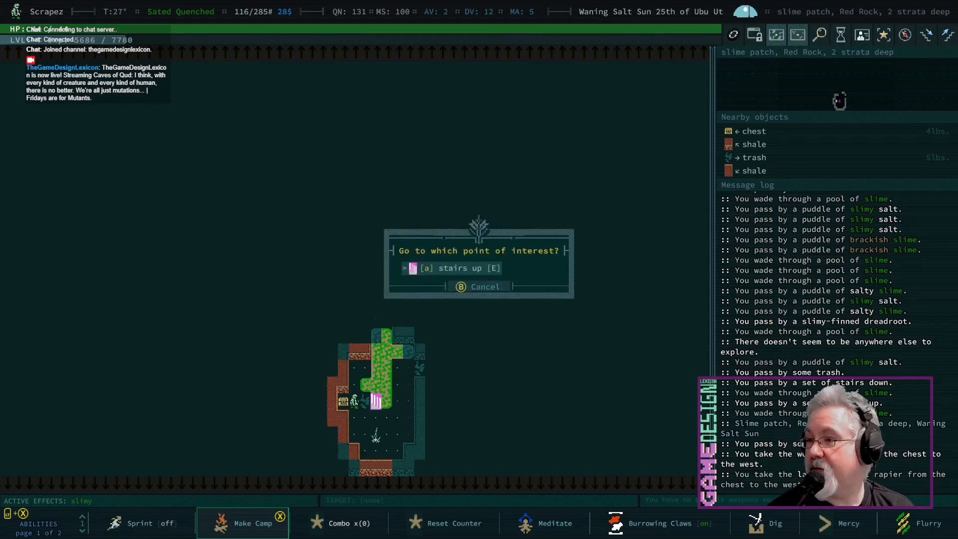
Loot the bronze daggers and short bow dropped by the slain snapjaws
click(452, 267)
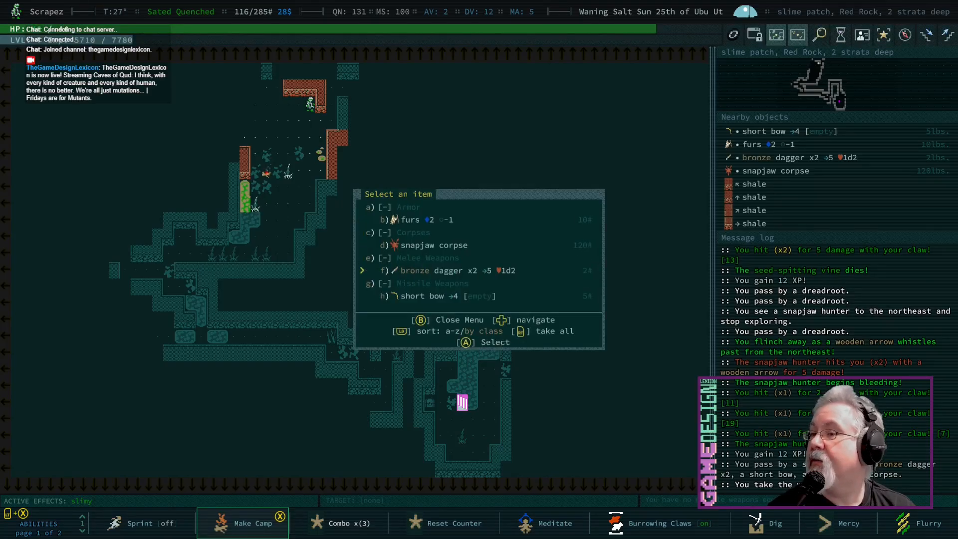
click(446, 296)
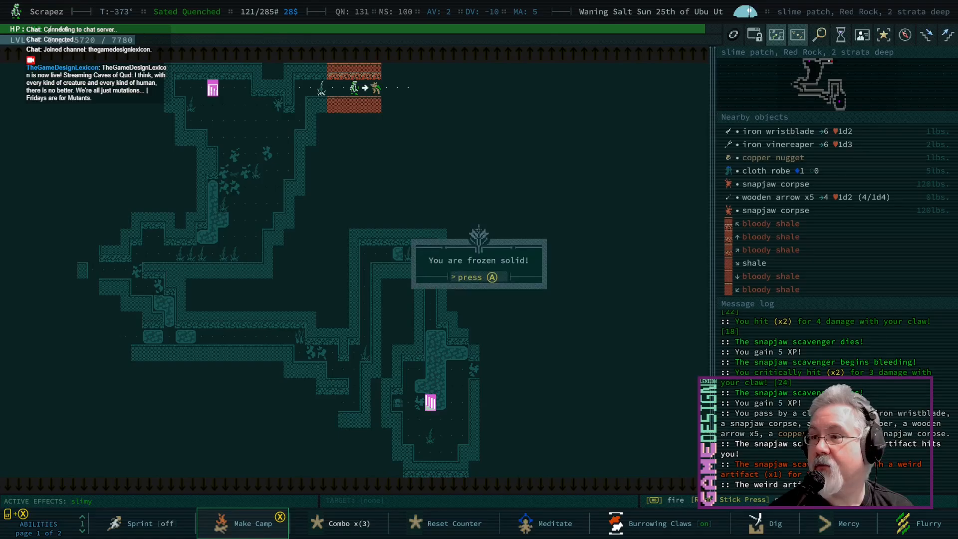
Acknowledge the frozen-solid and ice-block grunting messages
key(a)
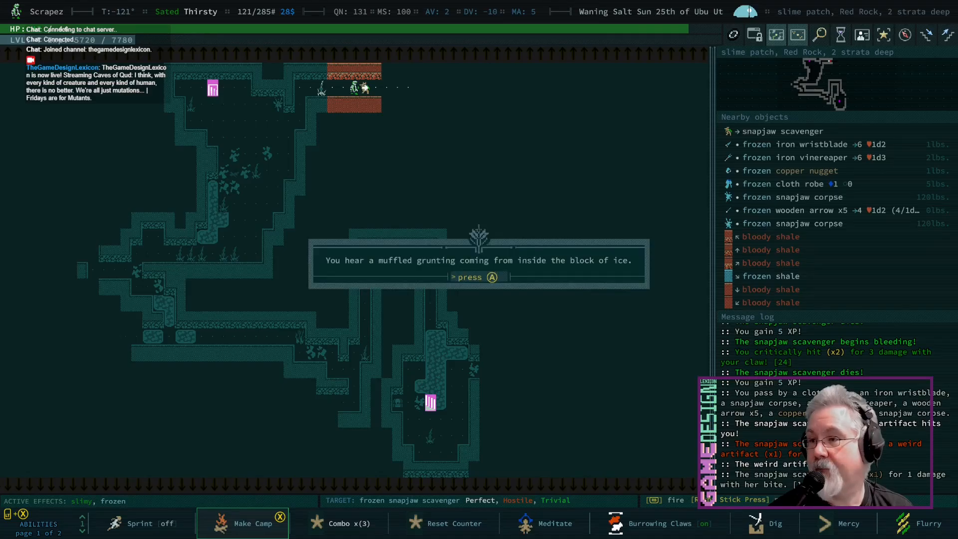
key(a)
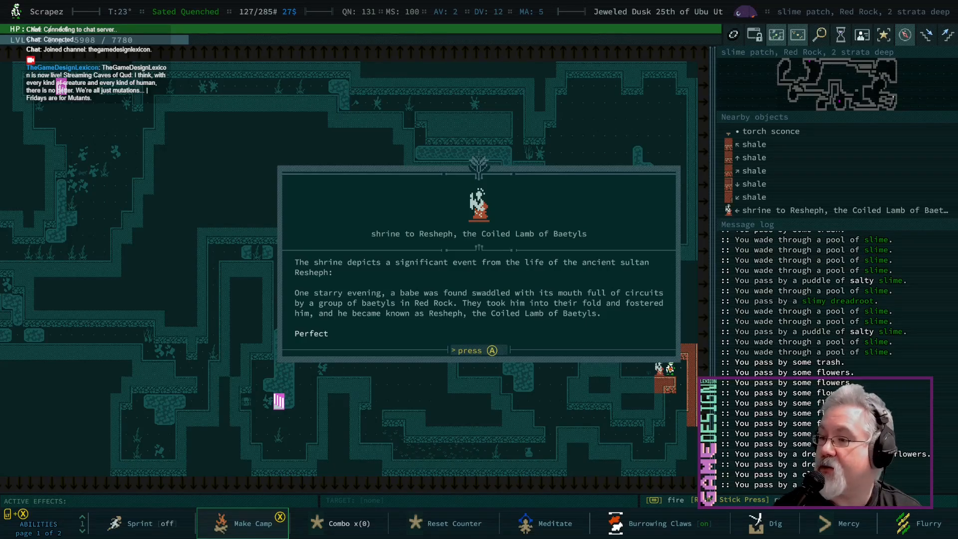
Close the Resheph shrine description and acknowledge the Sultan Histories journal entry
key(a)
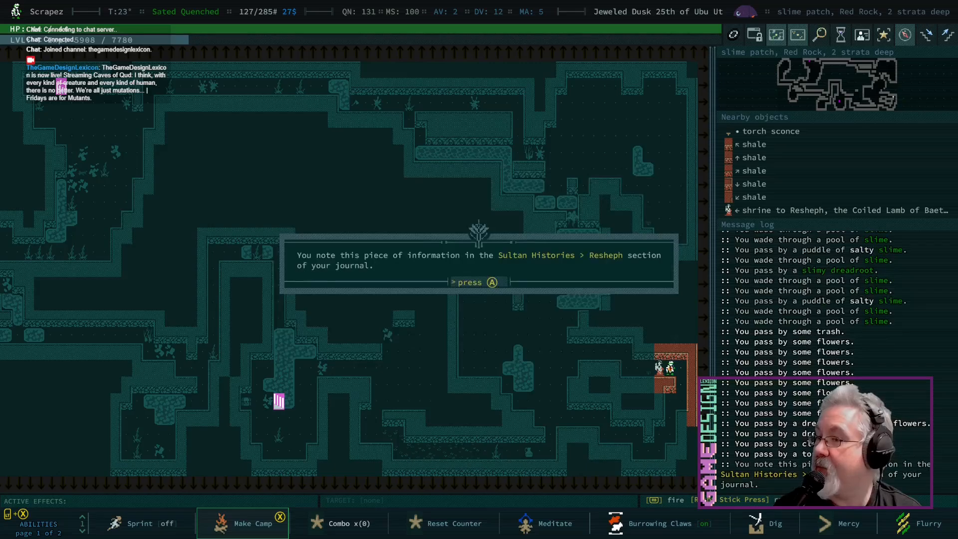
key(a)
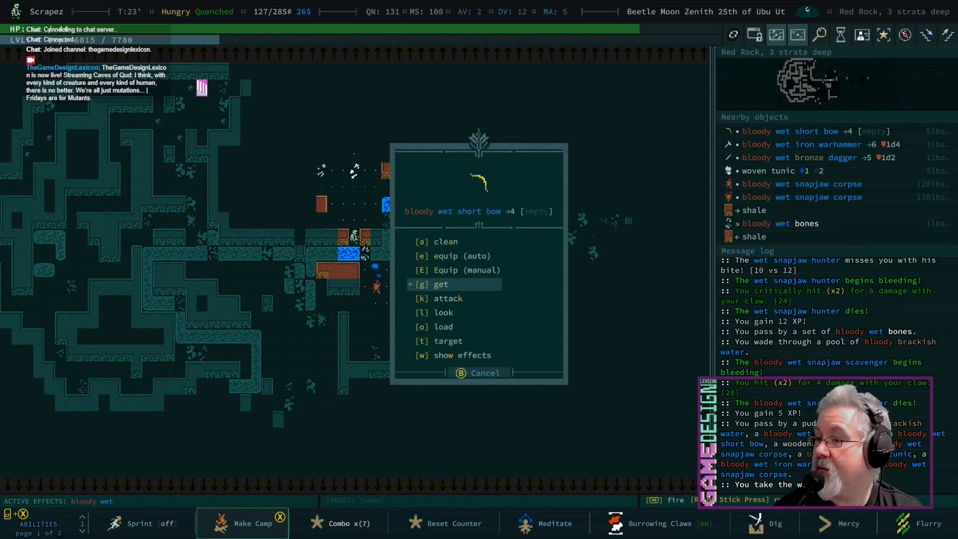
Choose 'get' on the bloody wet short bow's item menu
click(439, 270)
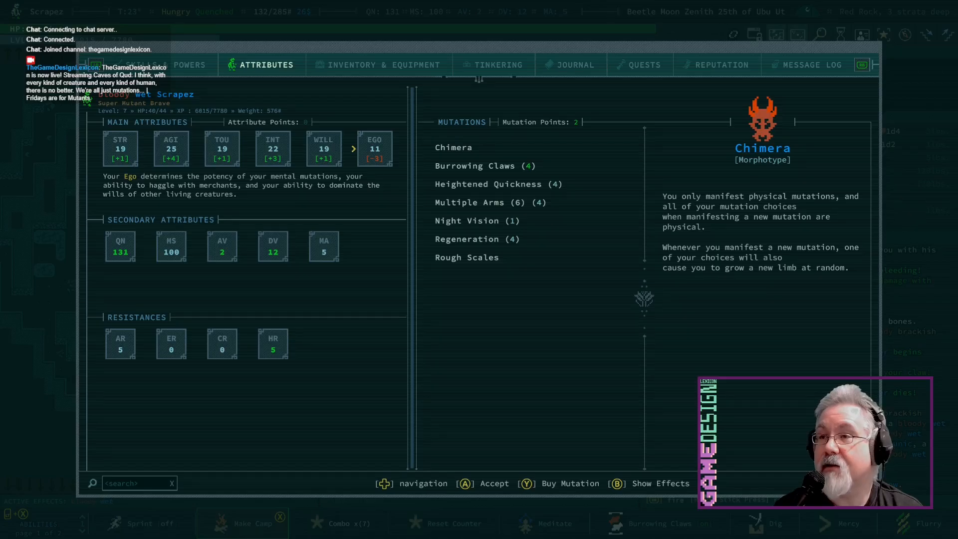
Put short bows in the Upper and Mid Missile Weapon slots on the equipment tab
click(377, 64)
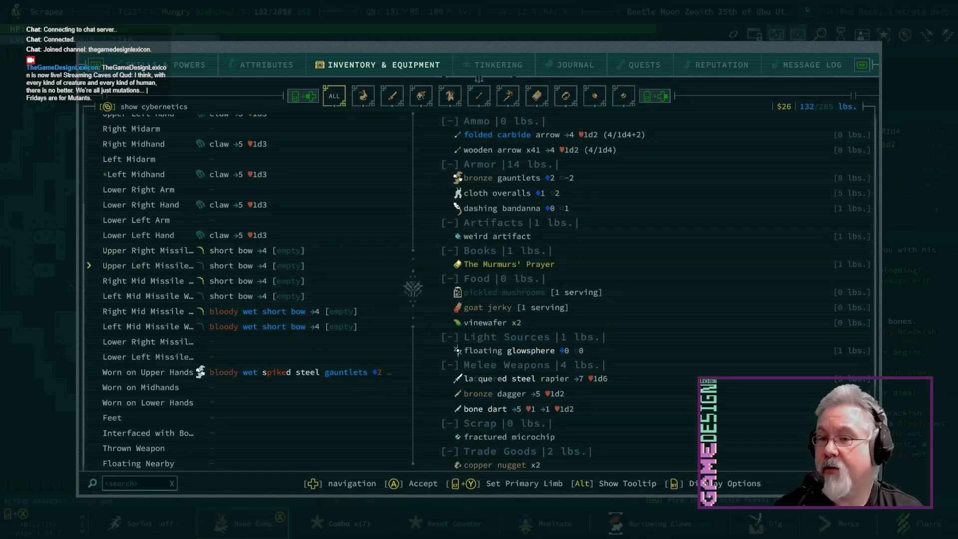
key(down)
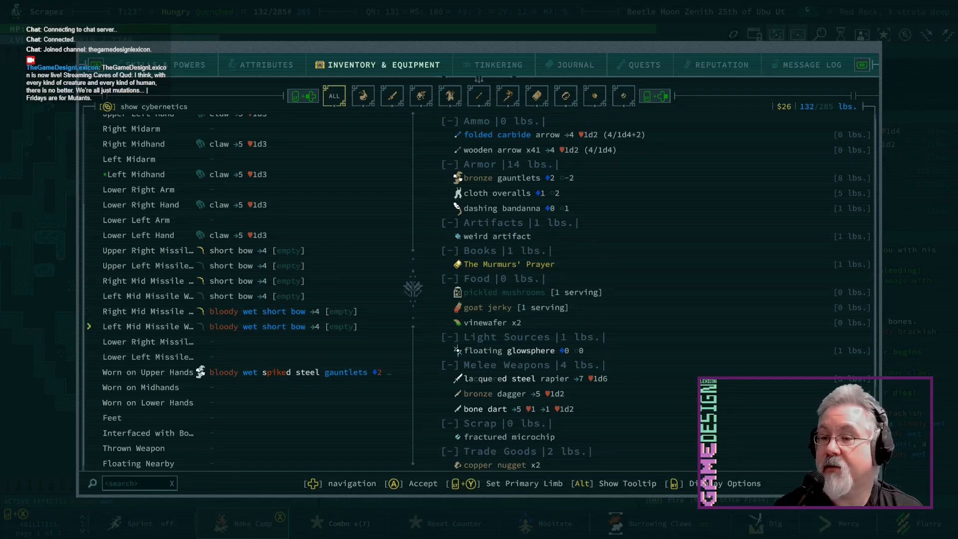
key(Down)
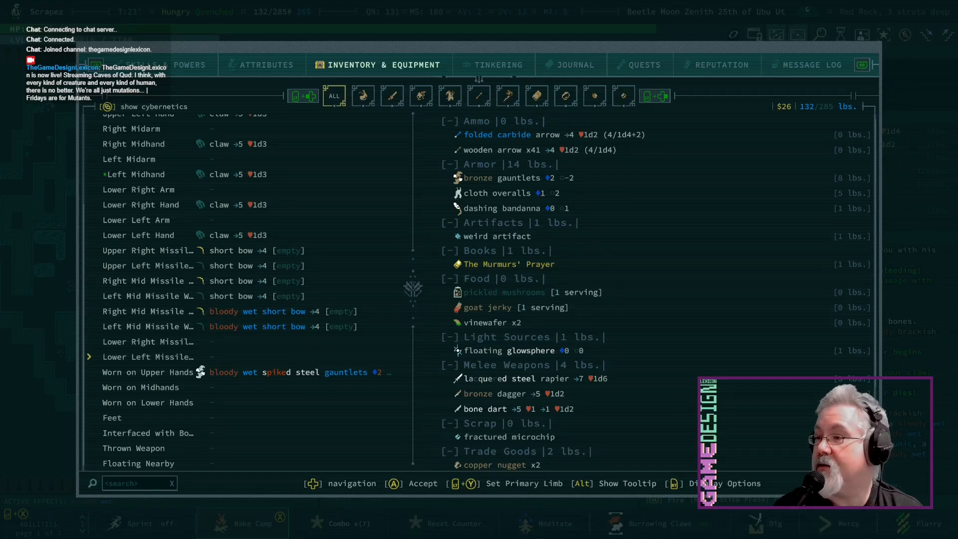
key(Escape)
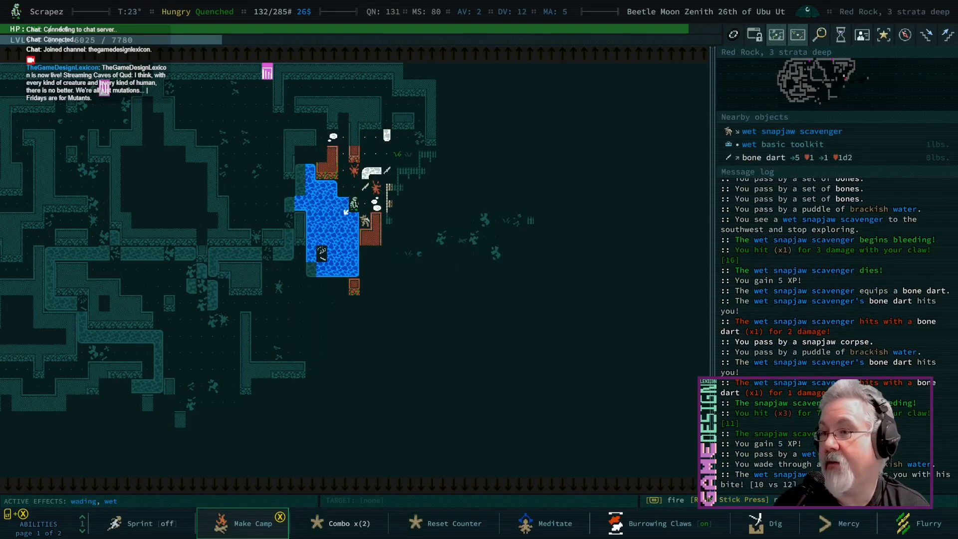
Attack the snapjaw scavengers, then equip the wet short bow lying on the ground
key(t)
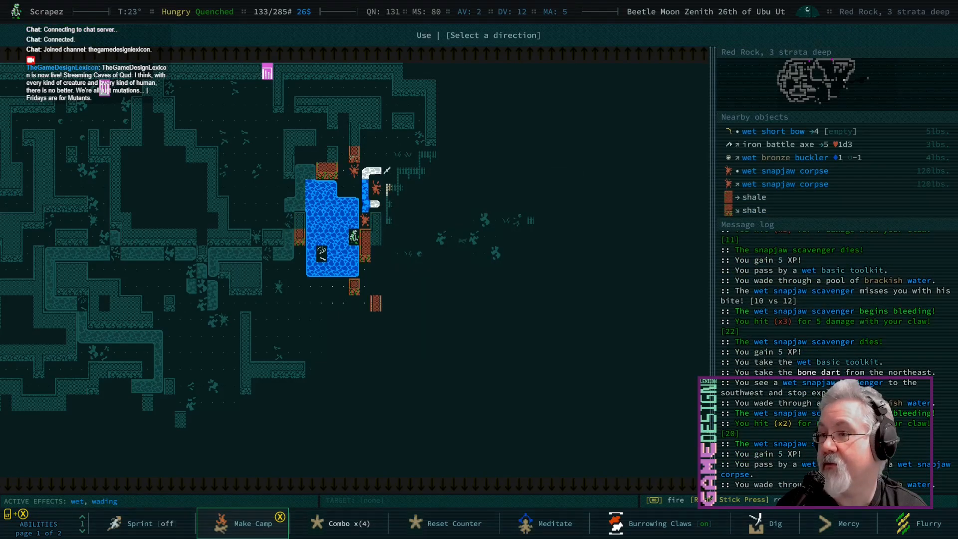
key(g)
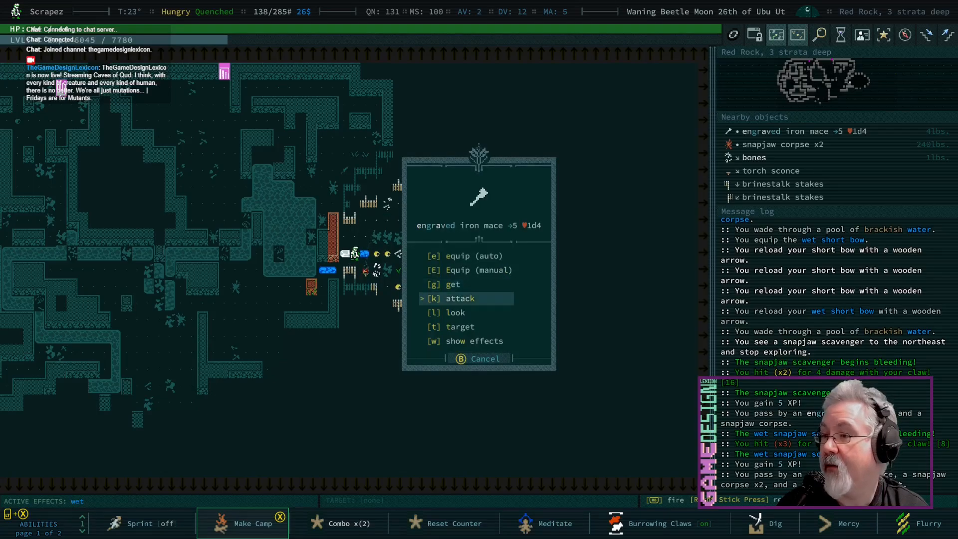
Look at the engraved iron mace to read its Yuraxes II engraving
click(455, 313)
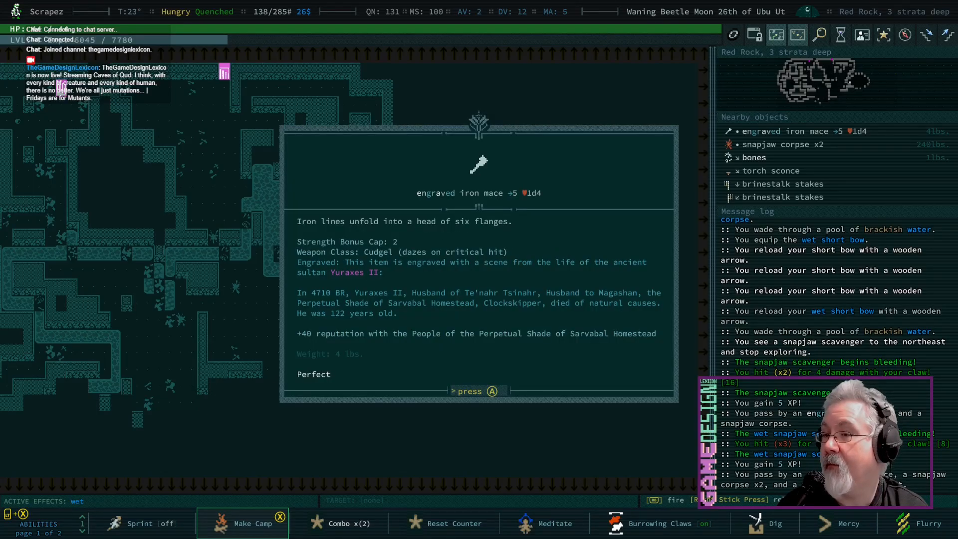